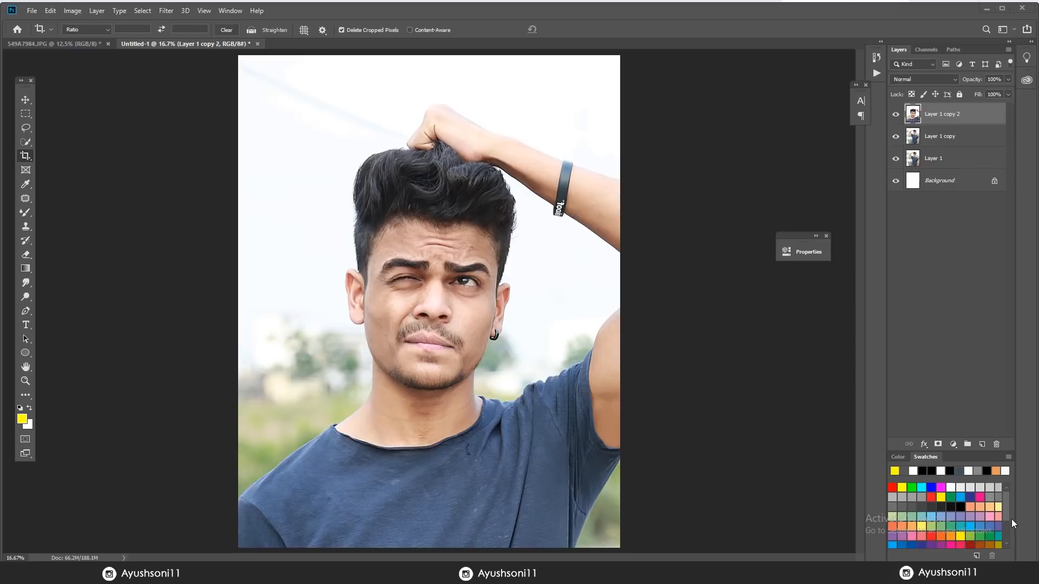
pyautogui.moveTo(19, 150)
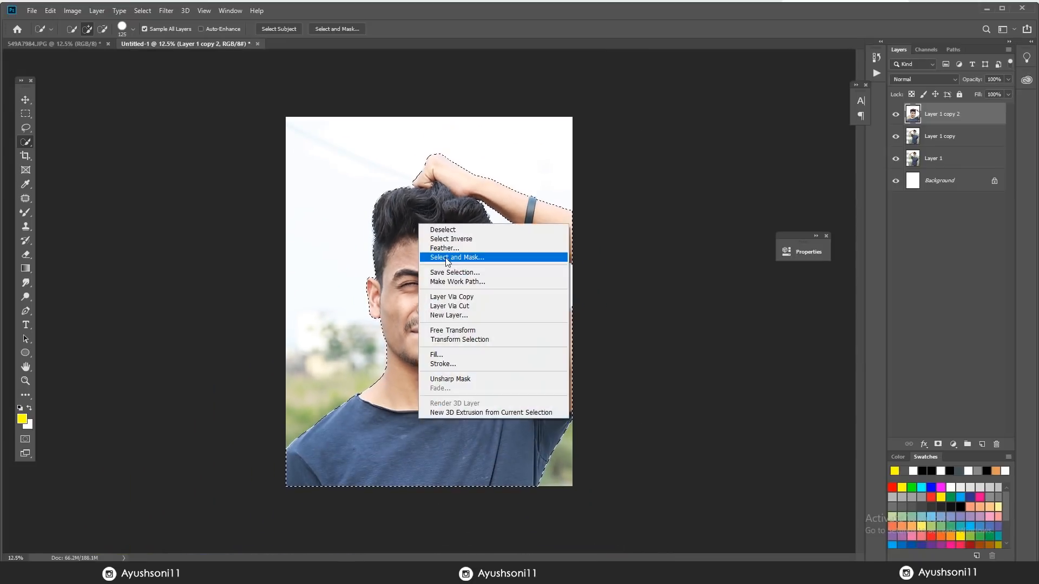
# Refine the selection edge around the man and copy him onto a new layer
pyautogui.click(456, 258)
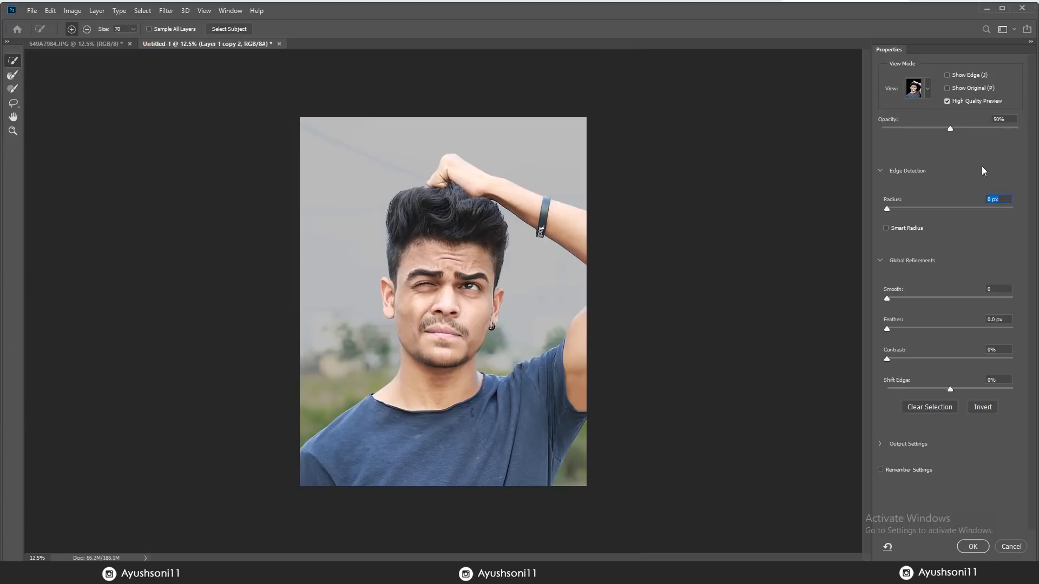
pyautogui.moveTo(886, 209); pyautogui.dragTo(920, 209)
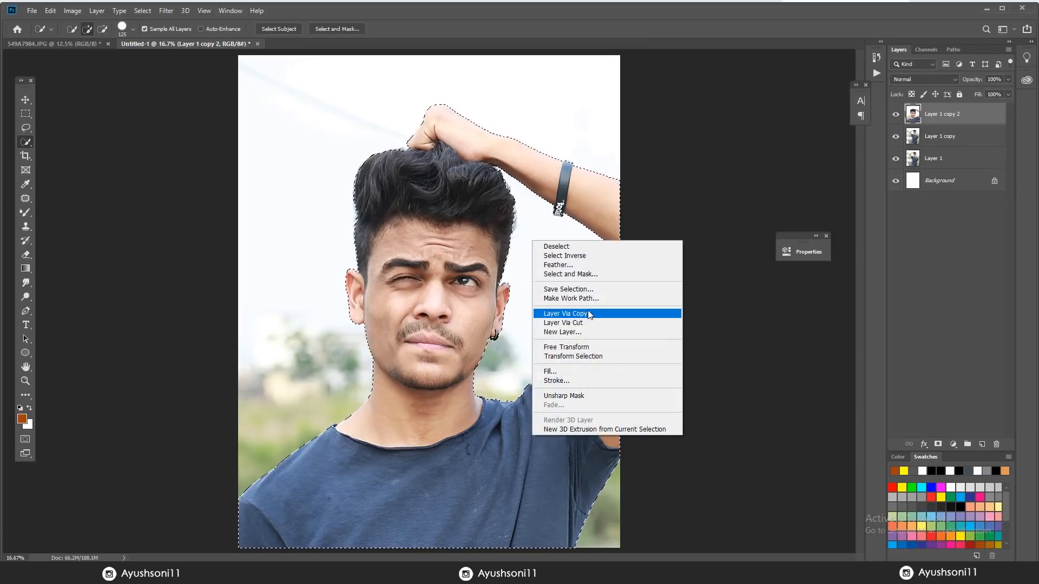
pyautogui.click(564, 313)
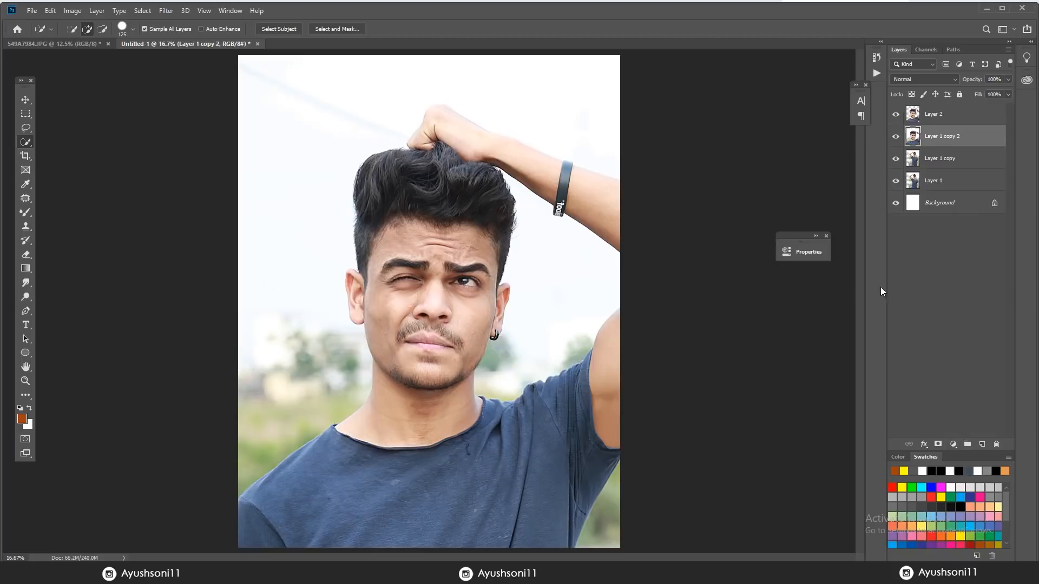
# Add a dark brown Solid Color fill layer behind the cut-out man
pyautogui.click(952, 443)
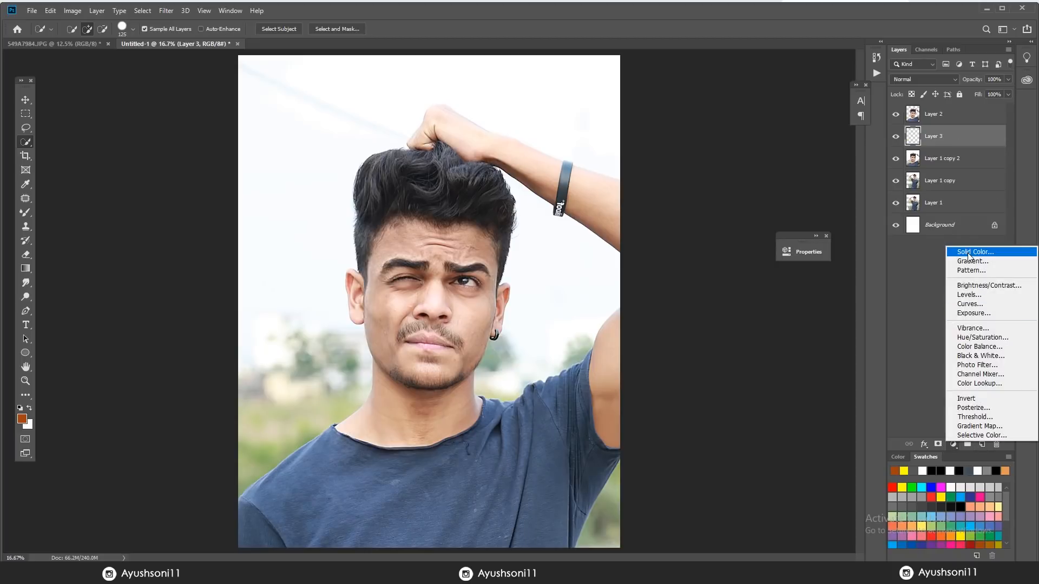
pyautogui.click(974, 251)
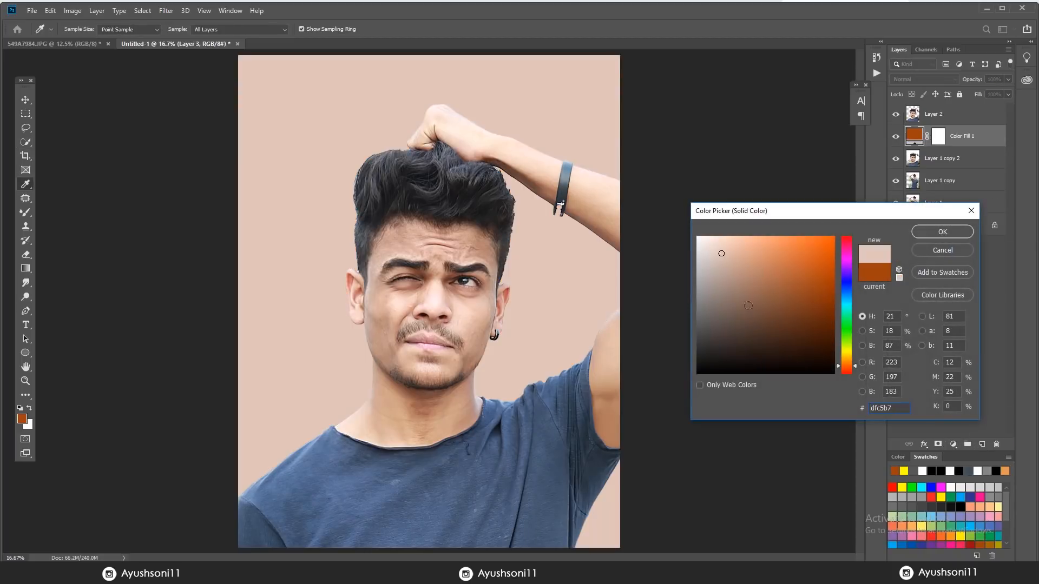
pyautogui.click(940, 231)
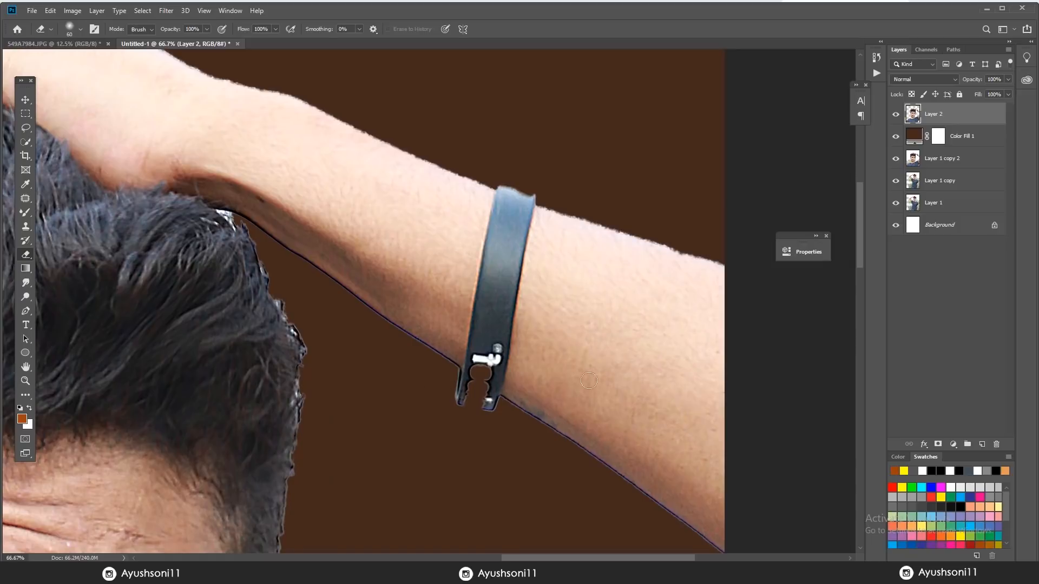
# Copy the missing wristband onto its own layer (Ctrl+J) and merge it into the cut-out man
pyautogui.click(895, 114)
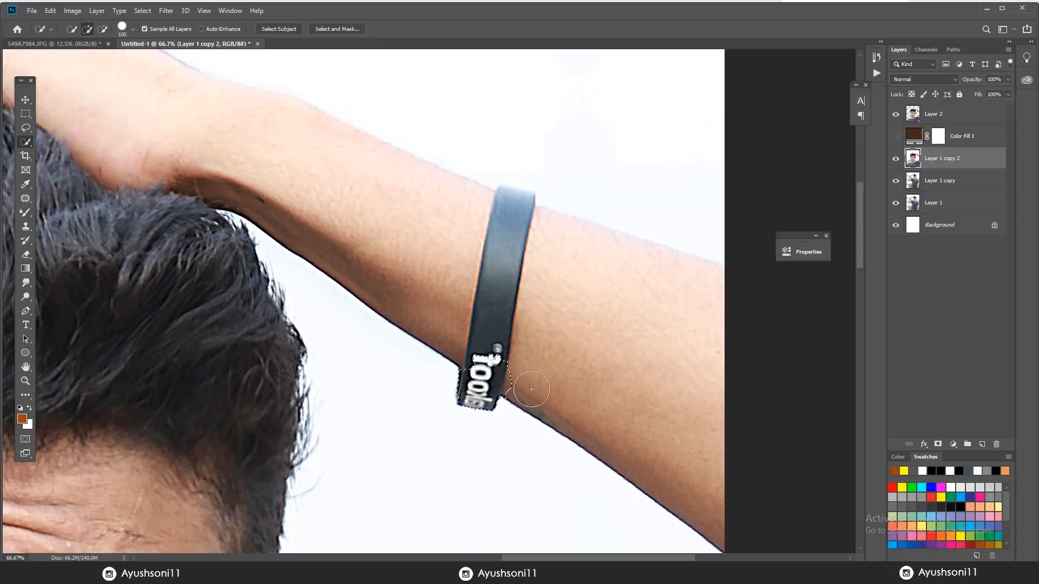
pyautogui.press('ctrl+j')
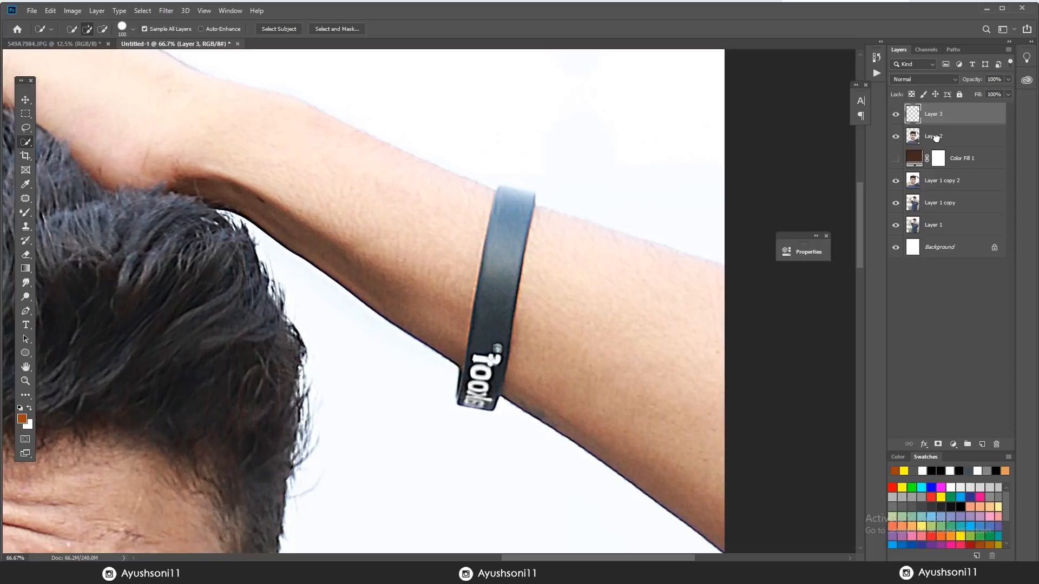
pyautogui.rightClick(934, 136)
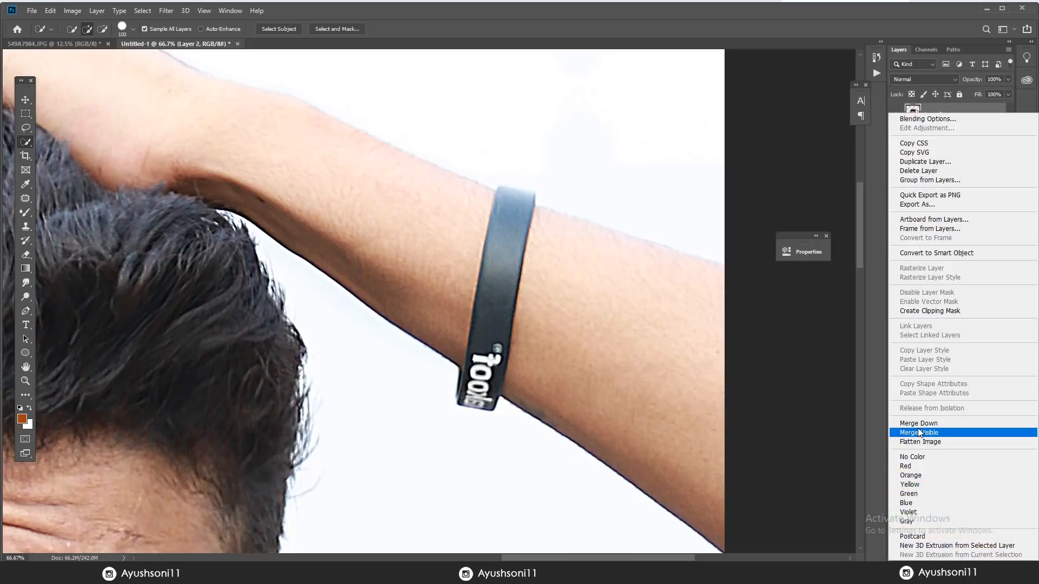
pyautogui.click(920, 433)
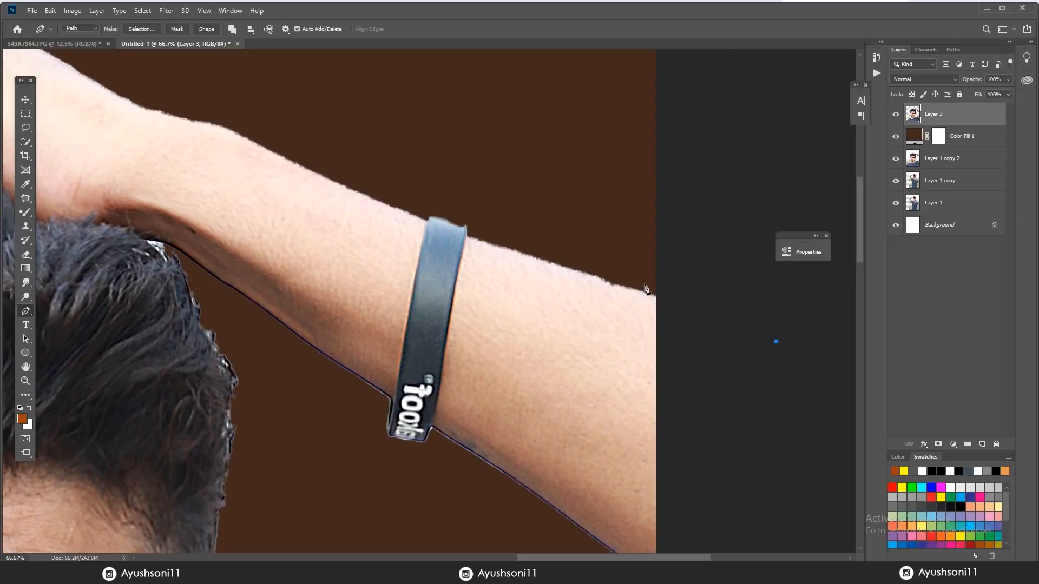
pyautogui.click(468, 234)
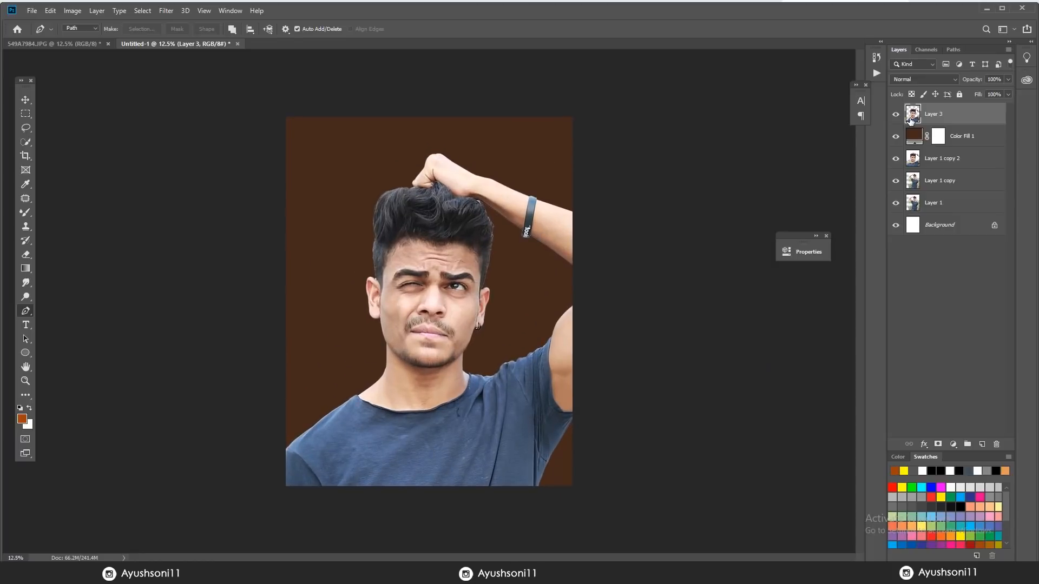
# Cut a rectangular band across the hair and forehead onto its own layer
pyautogui.click(961, 136)
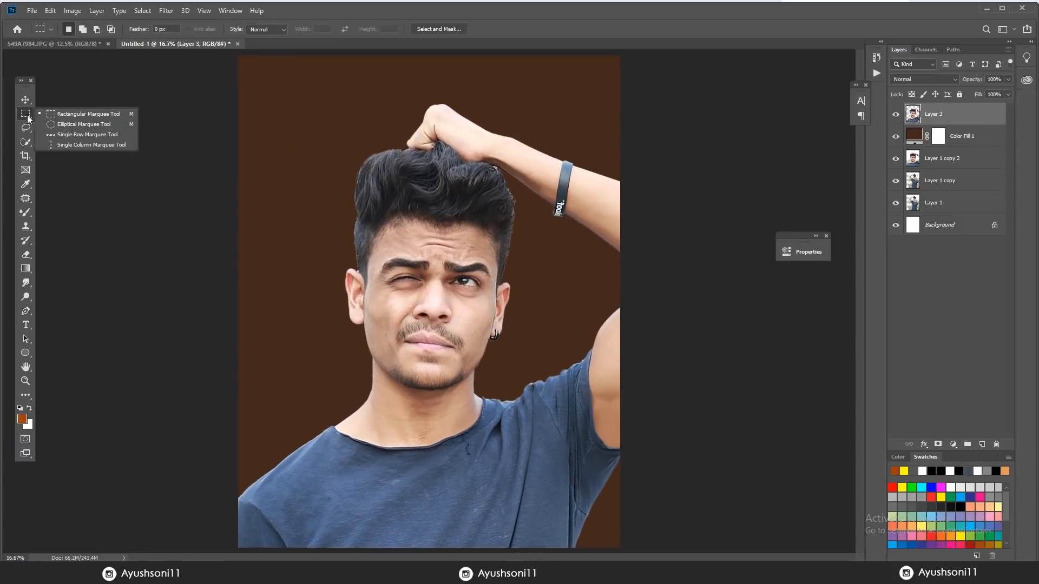
pyautogui.moveTo(277, 89); pyautogui.dragTo(618, 311)
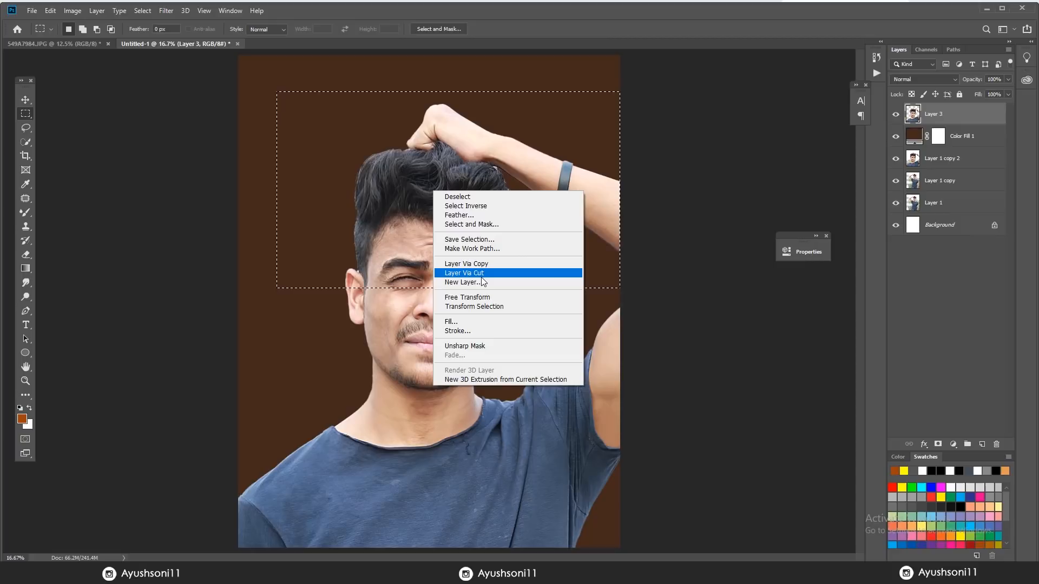
pyautogui.click(464, 273)
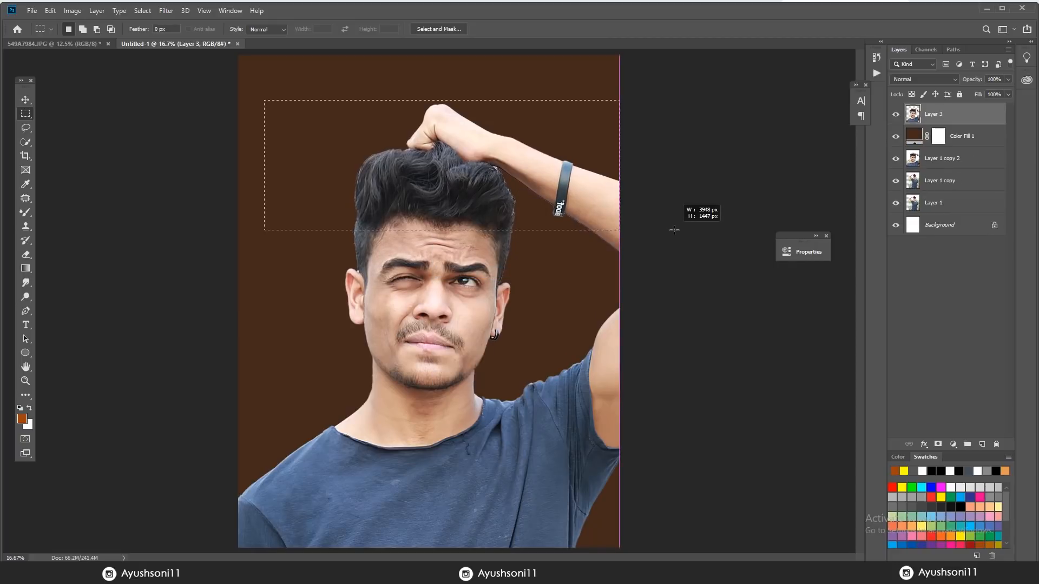
pyautogui.rightClick(482, 173)
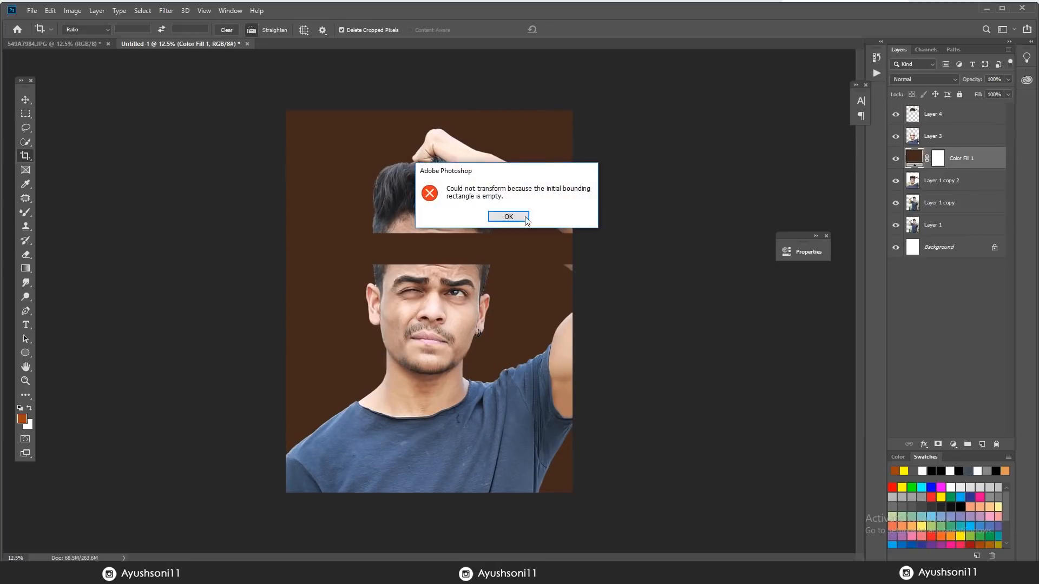
# Dismiss the transform error and separate the lower face piece onto its own layer
pyautogui.click(509, 216)
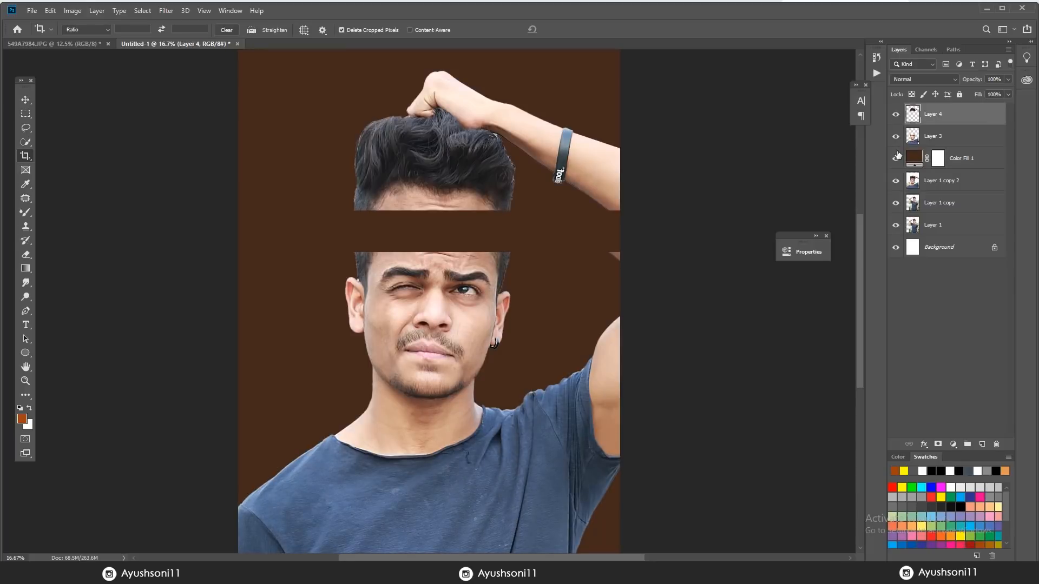
pyautogui.click(933, 137)
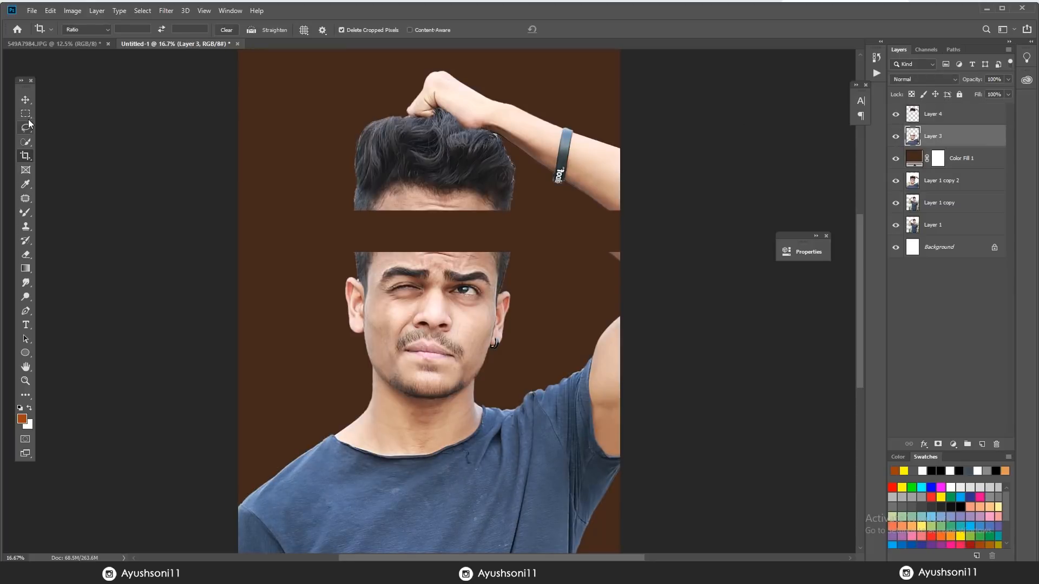
pyautogui.rightClick(600, 255)
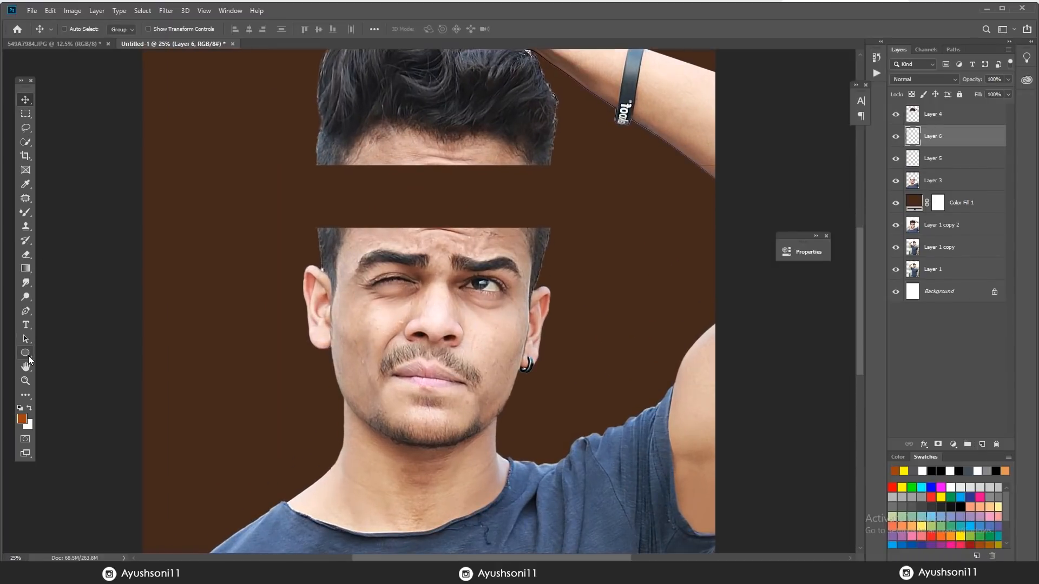
pyautogui.moveTo(25, 352)
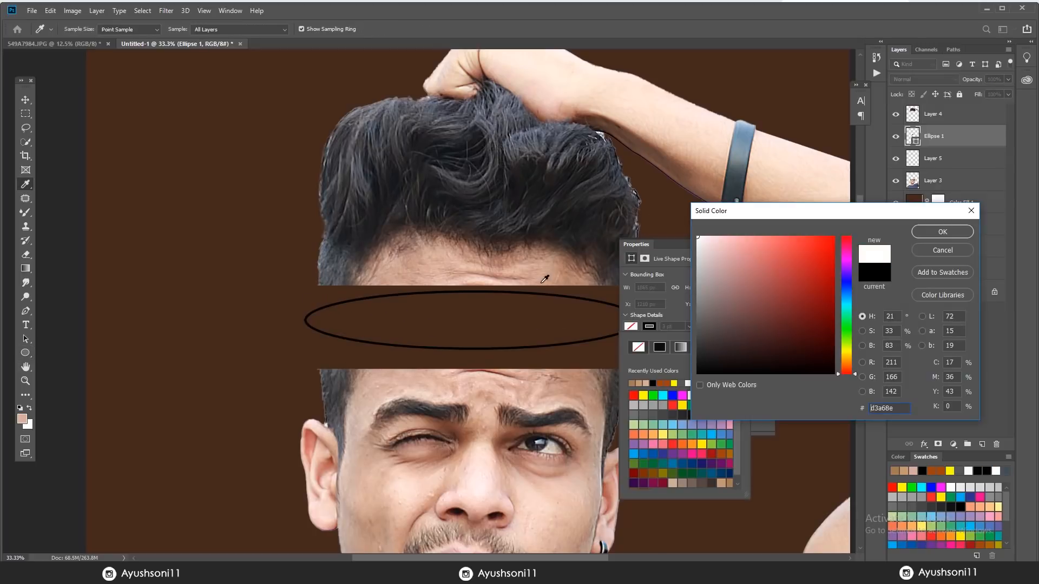
# Fill the ellipse under the hair piece with a light sampled skin tone
pyautogui.click(941, 231)
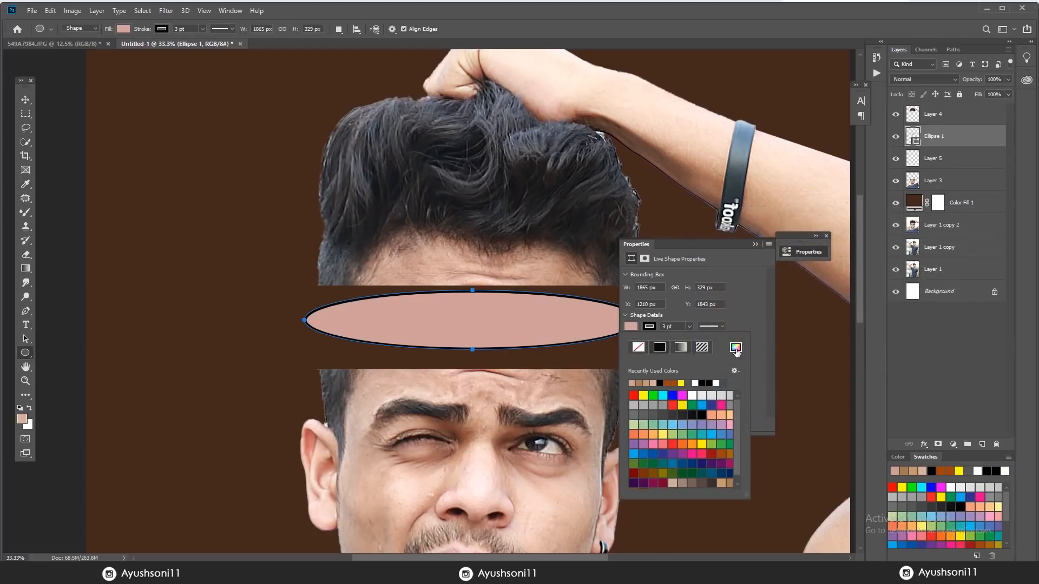
pyautogui.click(736, 348)
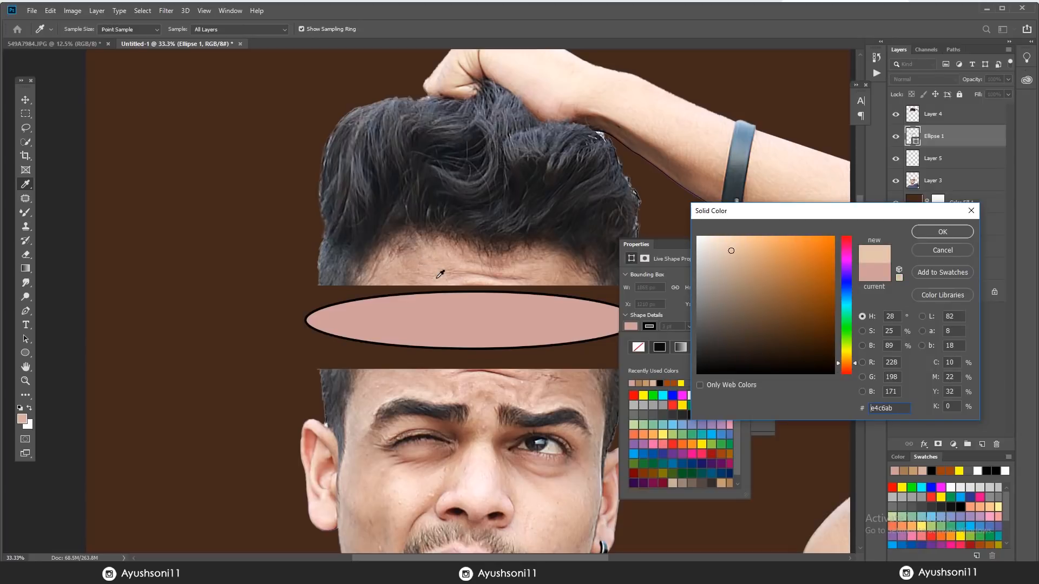
pyautogui.click(942, 232)
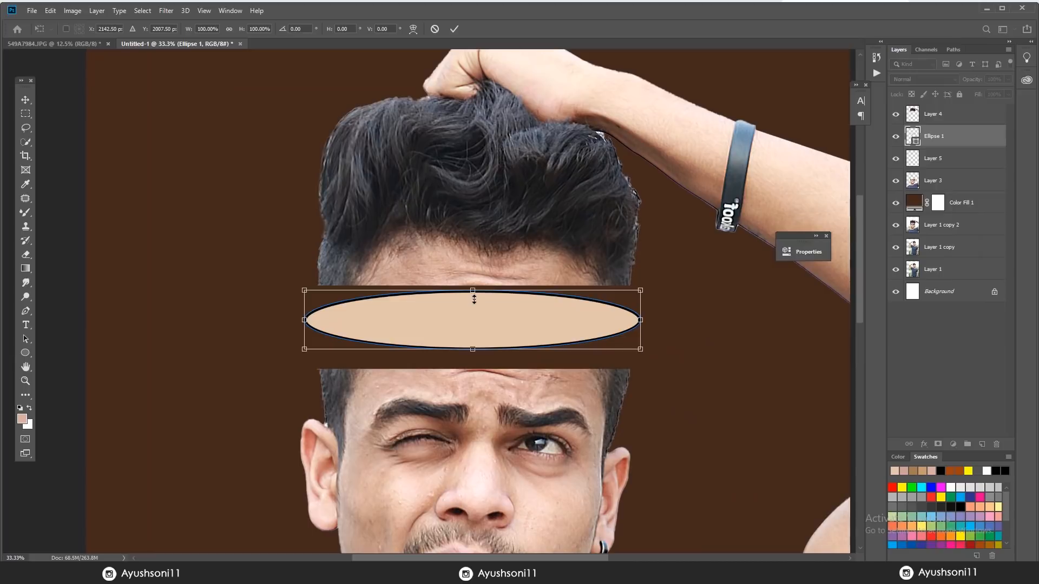
# Flatten and tilt the ellipse into a thin sliver, then rasterize its layer
pyautogui.moveTo(473, 290); pyautogui.dragTo(472, 306)
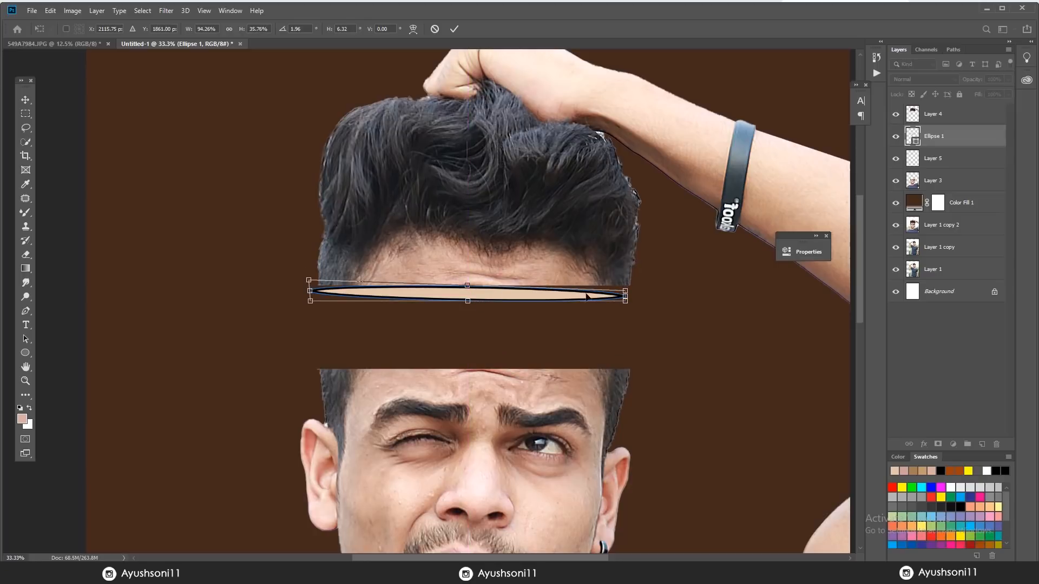
pyautogui.moveTo(624, 294); pyautogui.dragTo(636, 281)
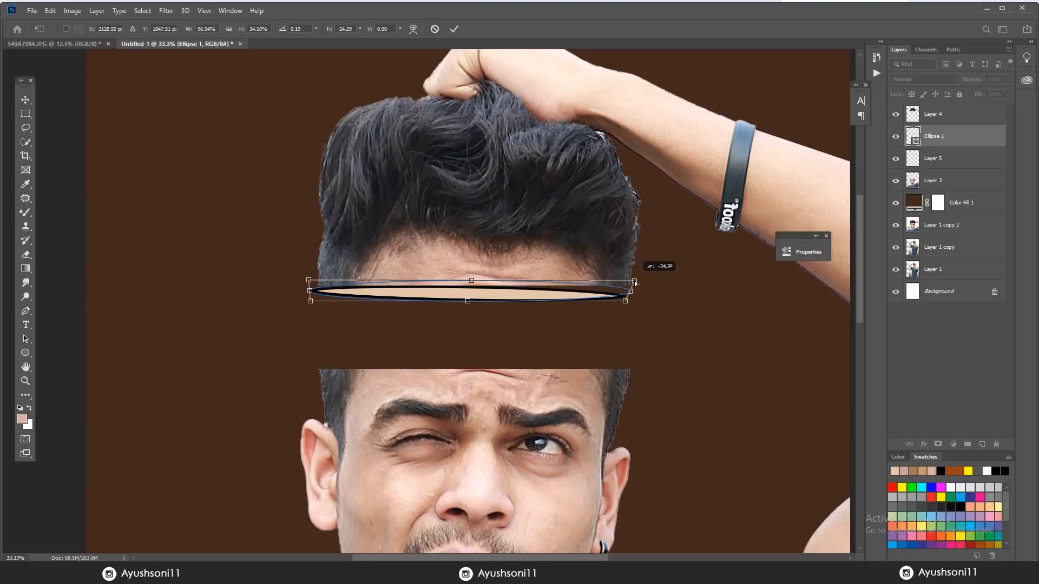
pyautogui.moveTo(633, 283); pyautogui.dragTo(633, 281)
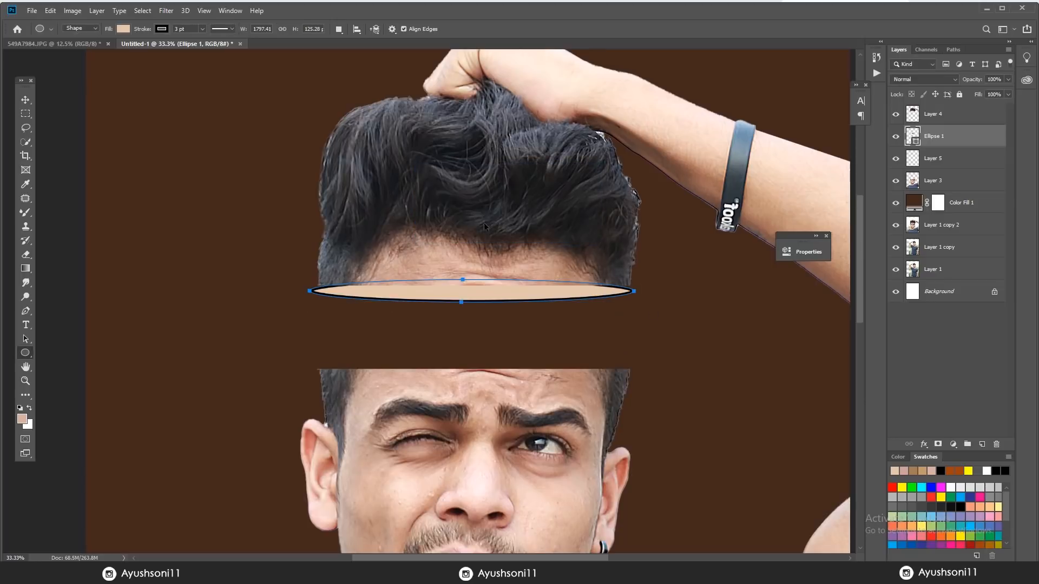
pyautogui.rightClick(462, 290)
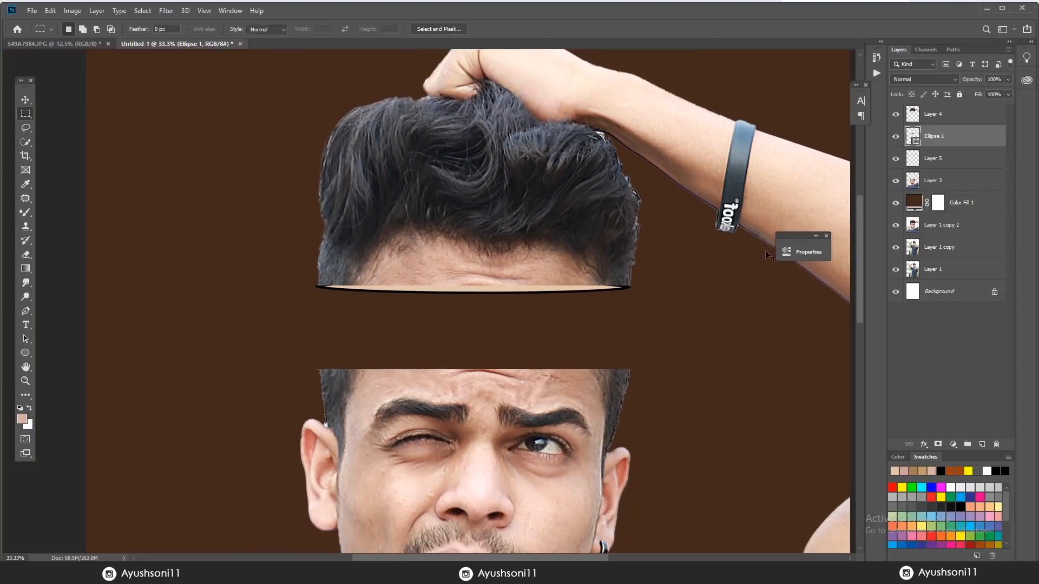
# Colorize the ellipse with Hue +24, Saturation +24, Lightness -32 for a darker skin tone
pyautogui.rightClick(934, 136)
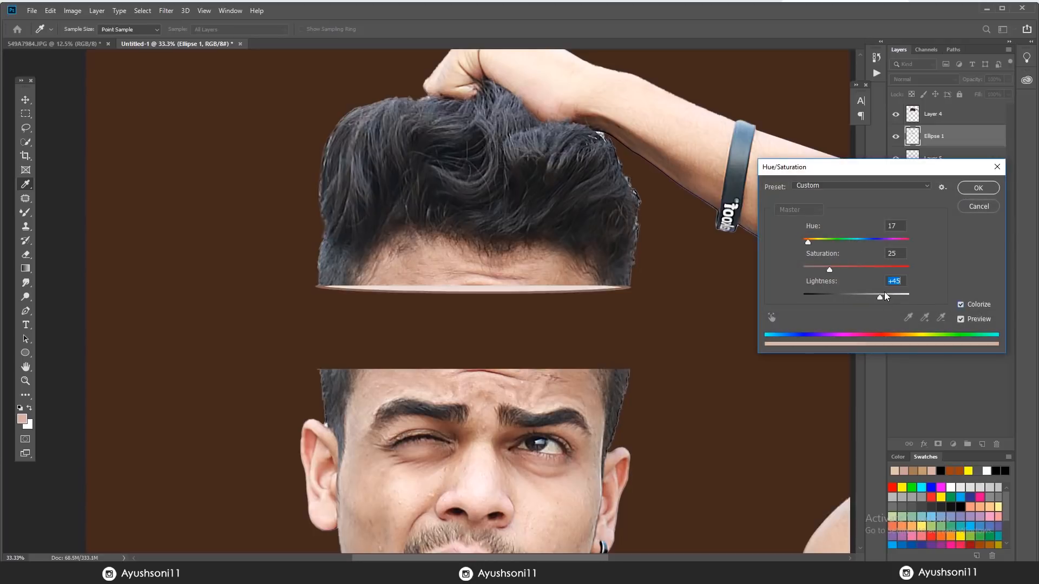
pyautogui.moveTo(879, 296); pyautogui.dragTo(887, 296)
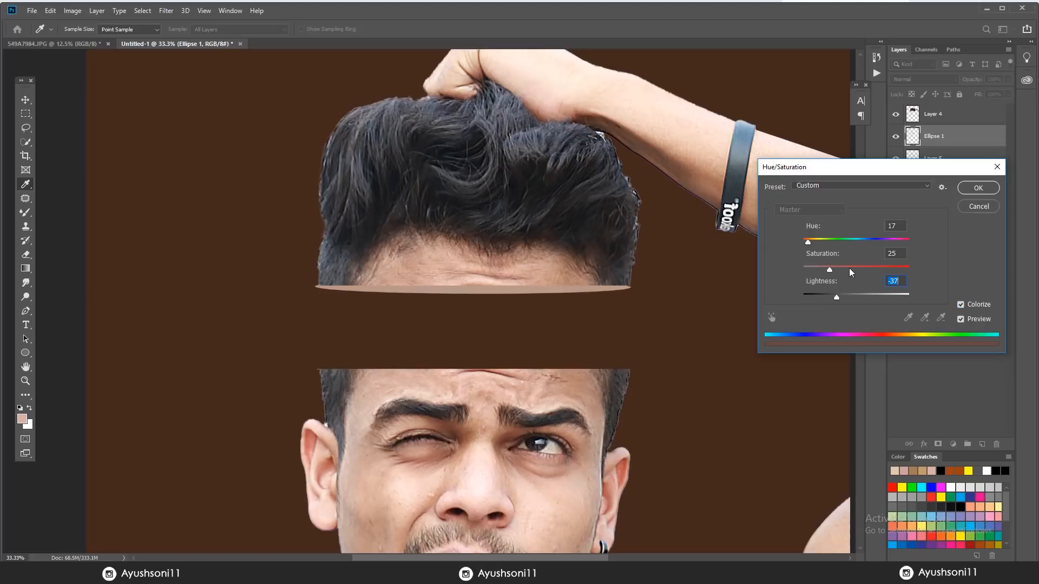
pyautogui.moveTo(829, 270); pyautogui.dragTo(843, 270)
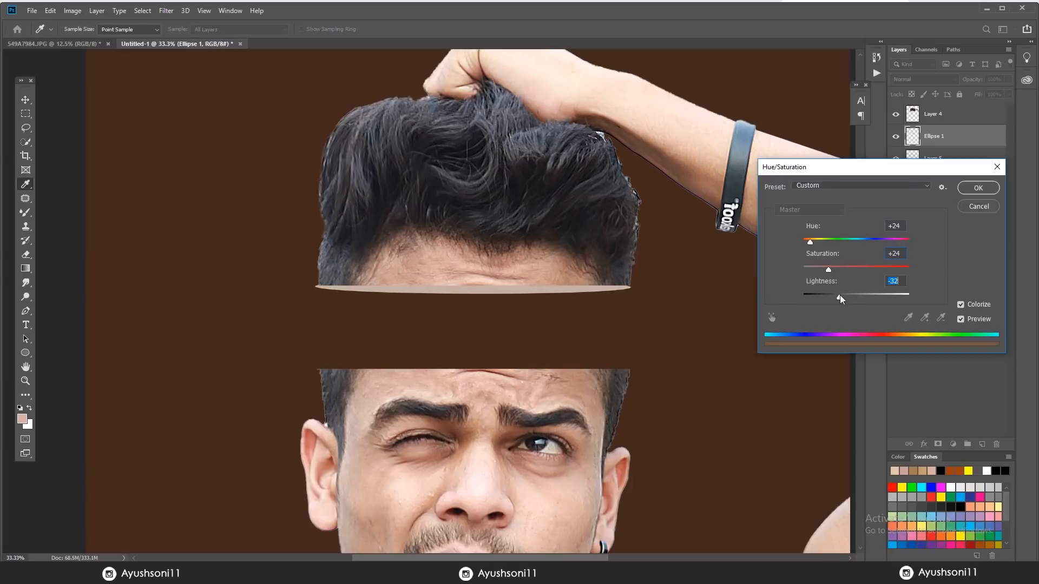
pyautogui.click(978, 187)
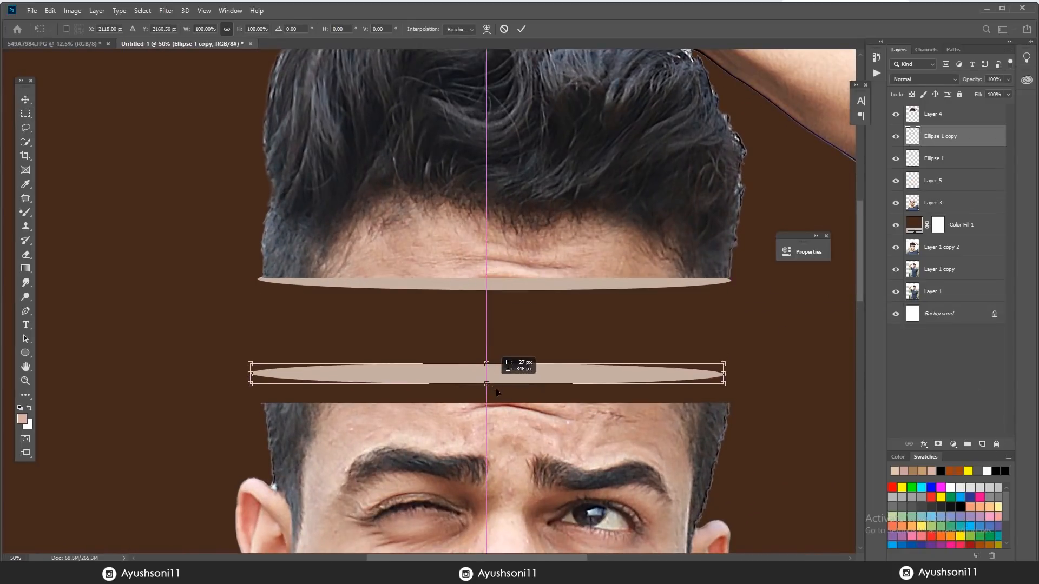
# Move the ellipse copy onto the face top and colorize it Hue +39, Saturation +46, Lightness +28
pyautogui.moveTo(487, 375); pyautogui.dragTo(493, 393)
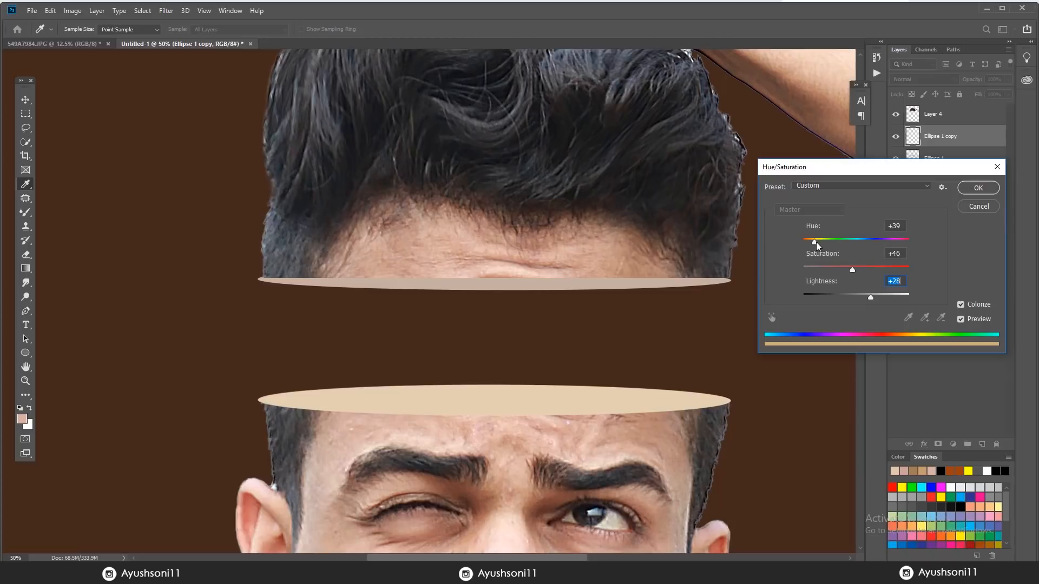
pyautogui.click(978, 187)
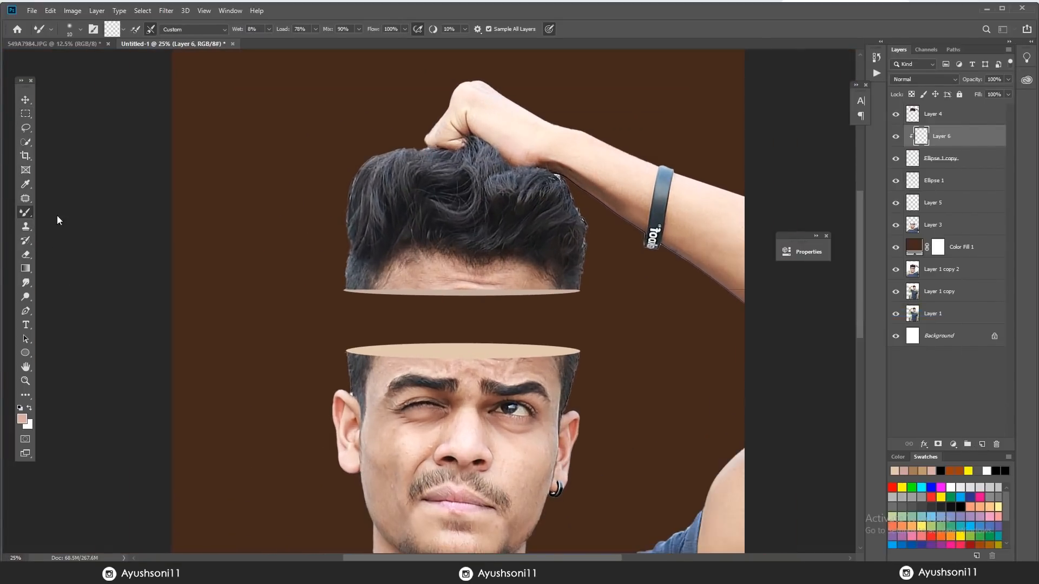
# Paint black shading over the lower ellipse and soften it with a Gaussian Blur of radius 47
pyautogui.click(22, 419)
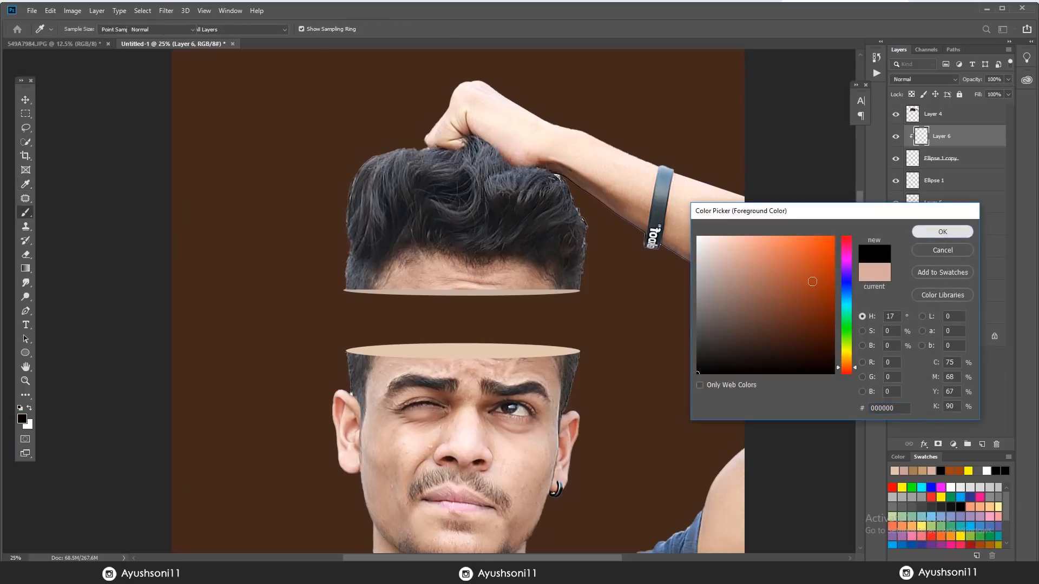
pyautogui.click(941, 232)
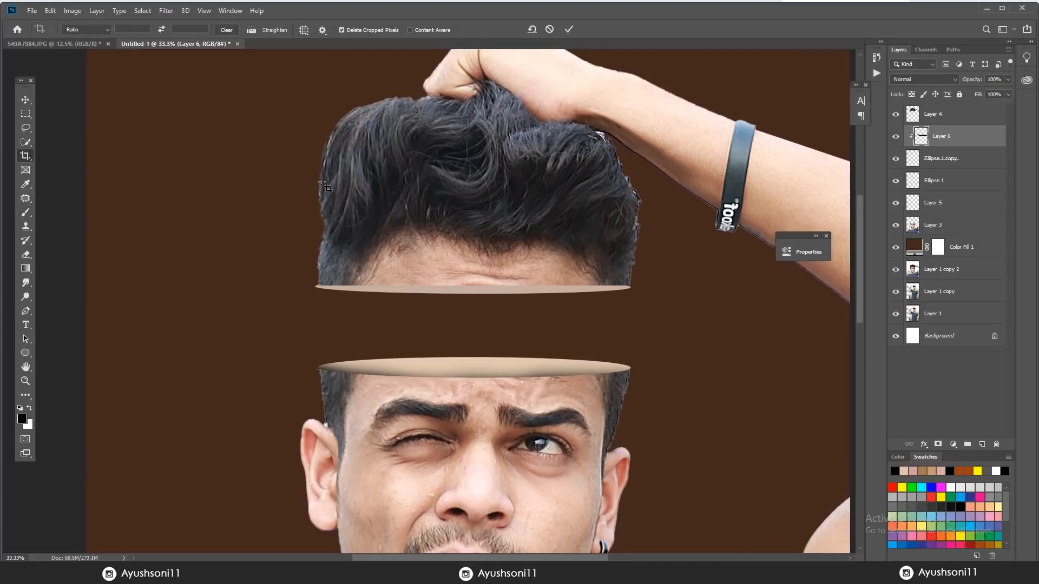
pyautogui.click(165, 11)
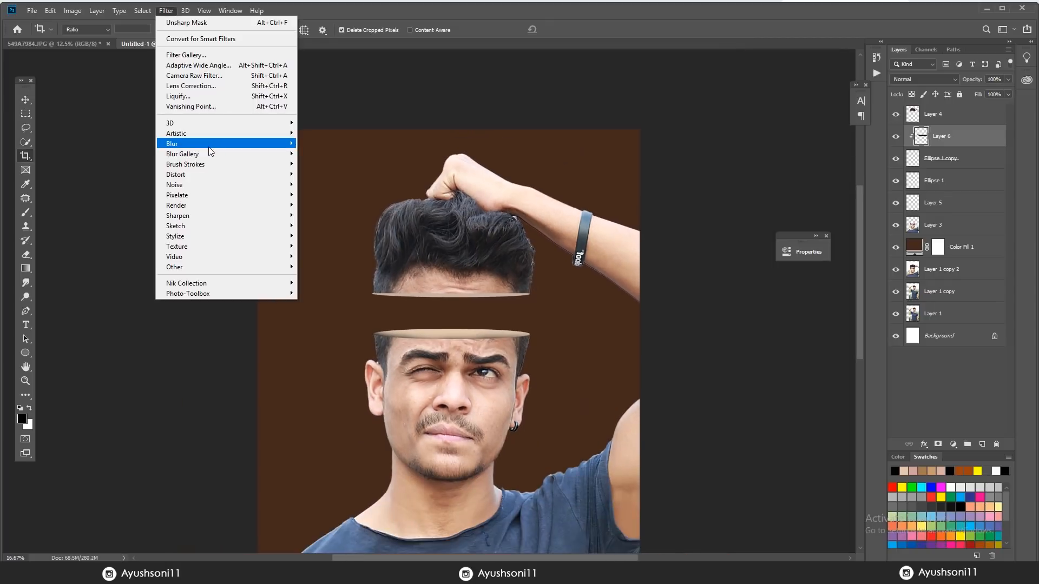
pyautogui.click(179, 153)
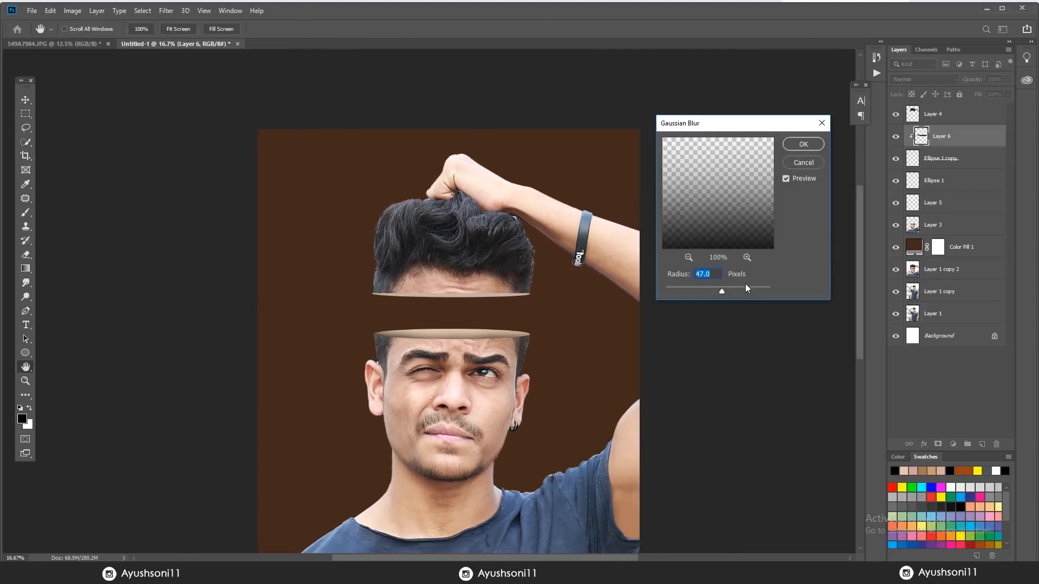
pyautogui.moveTo(721, 291); pyautogui.dragTo(734, 292)
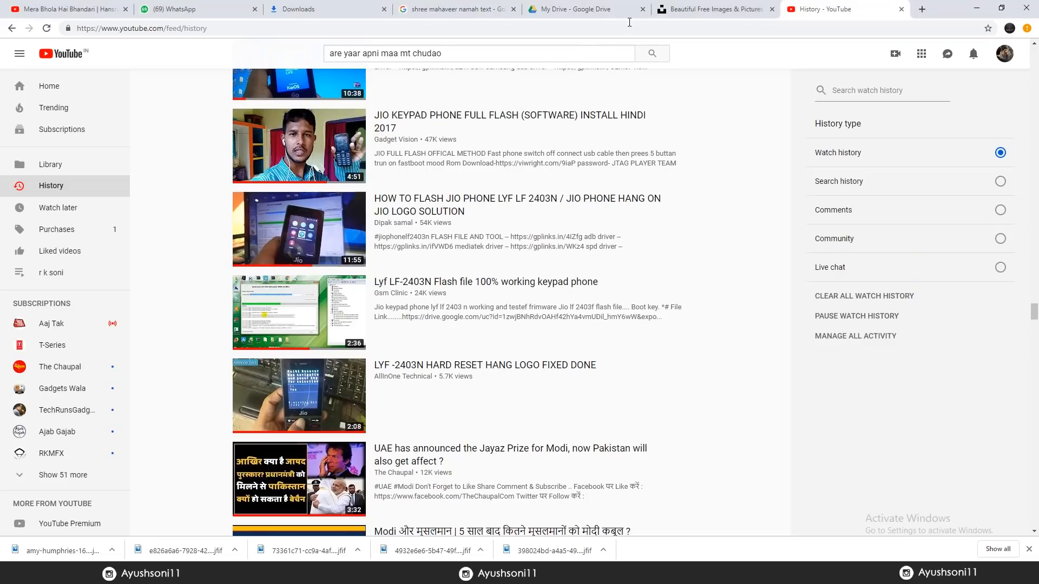
# Search Google Images for 'nikon camera png' and scroll to the Nikon D3300 result
pyautogui.click(921, 9)
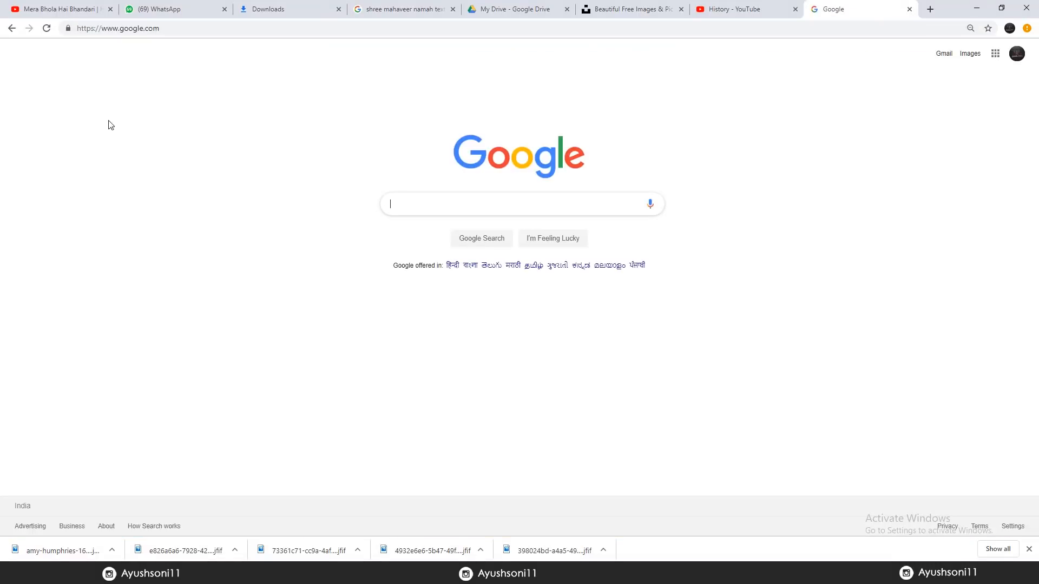
pyautogui.write('n')
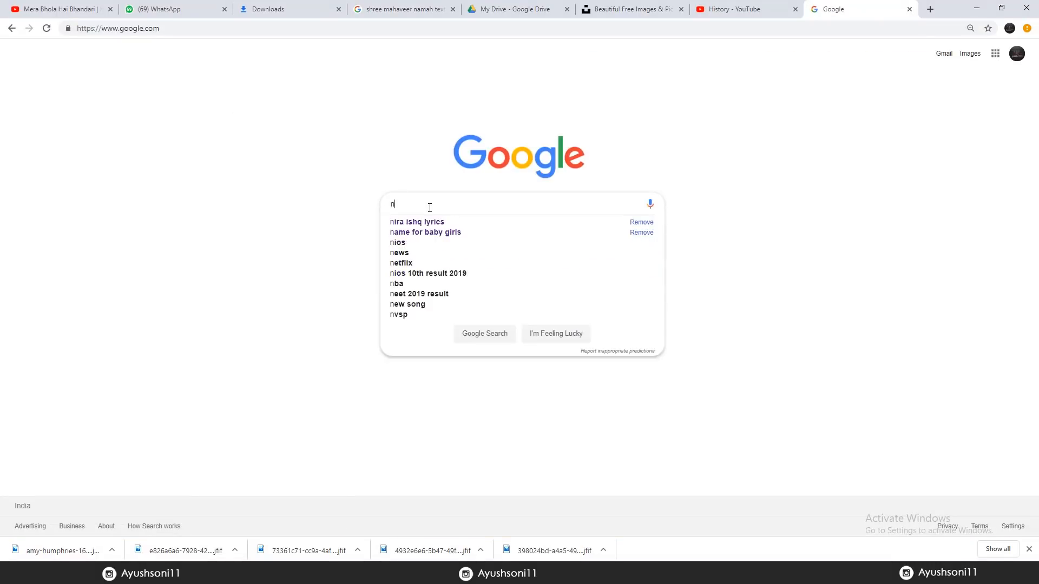
pyautogui.write('ikkon camera png')
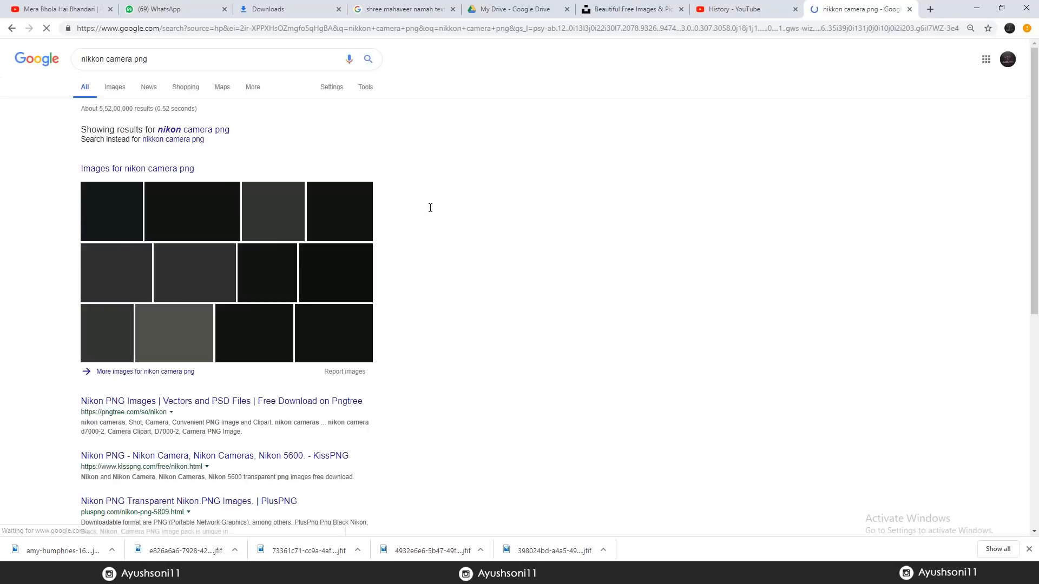
pyautogui.click(114, 87)
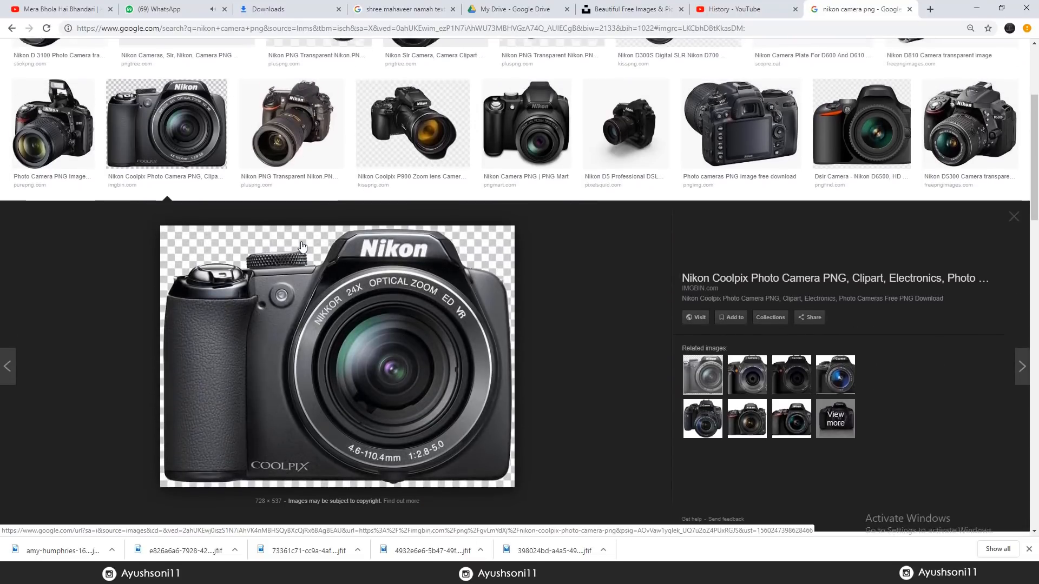
pyautogui.scroll(-3)
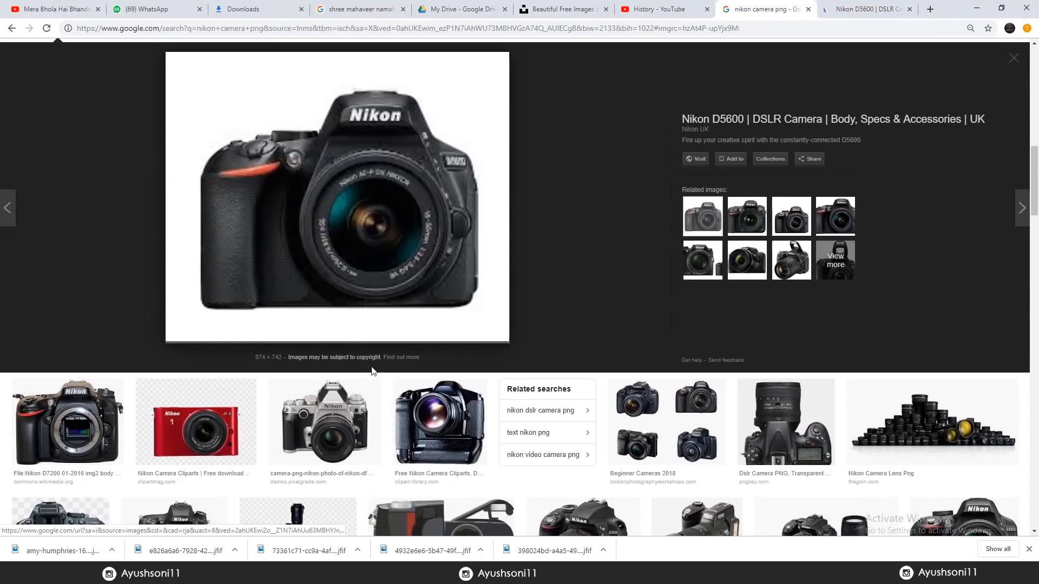
pyautogui.scroll(-3)
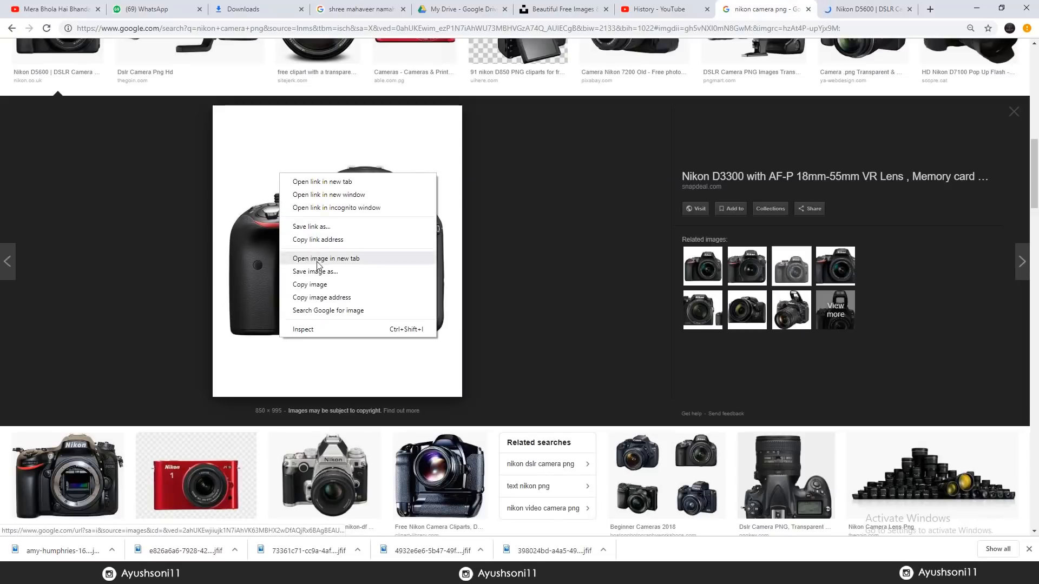
# Save the Nikon D3300 image to the Desktop
pyautogui.click(315, 271)
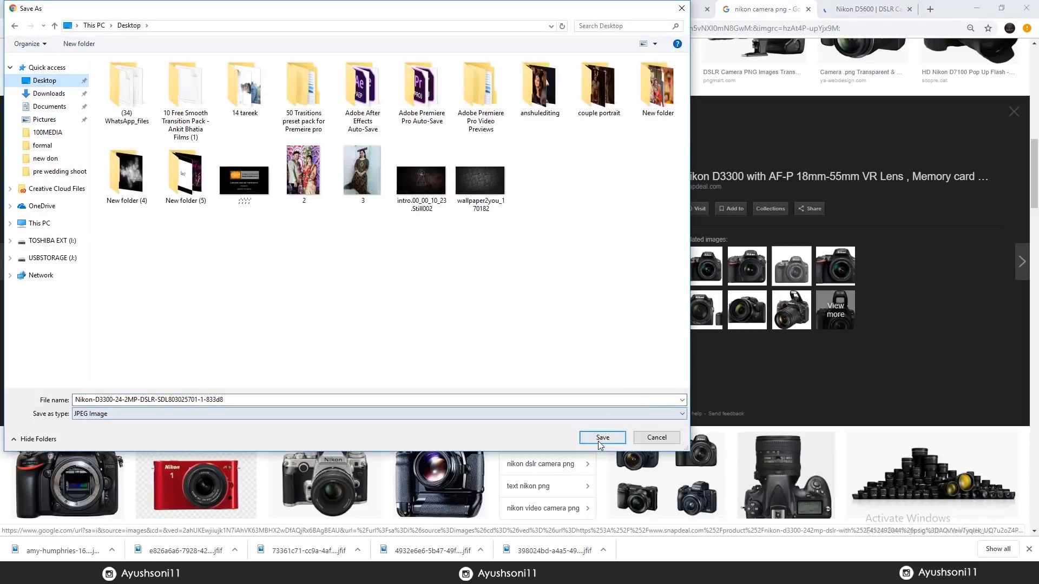
pyautogui.click(601, 437)
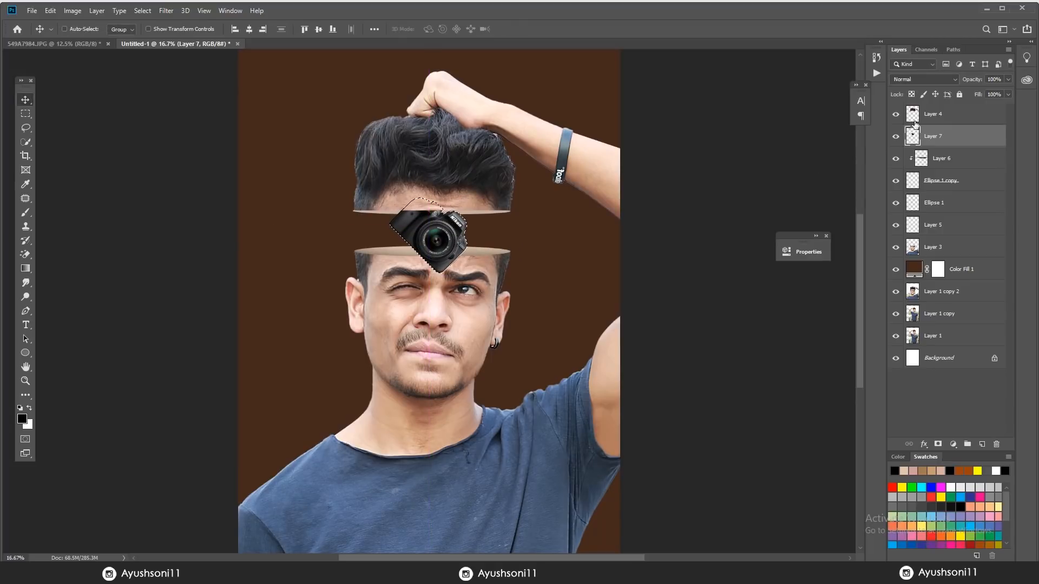
# Check the stacking of the hair, ellipse and camera layers, then select the camera layer
pyautogui.click(933, 114)
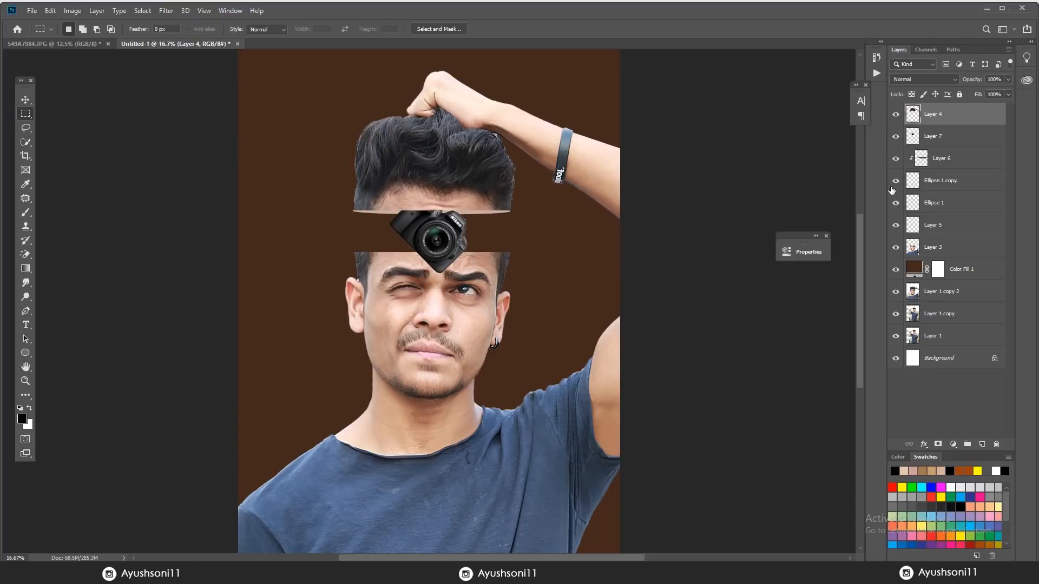
pyautogui.click(941, 180)
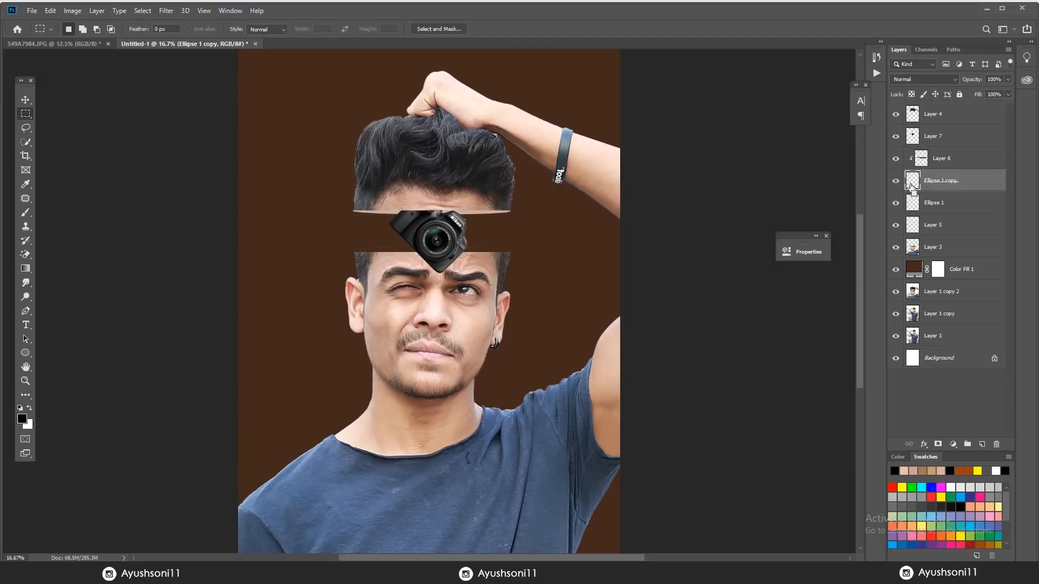
pyautogui.click(934, 137)
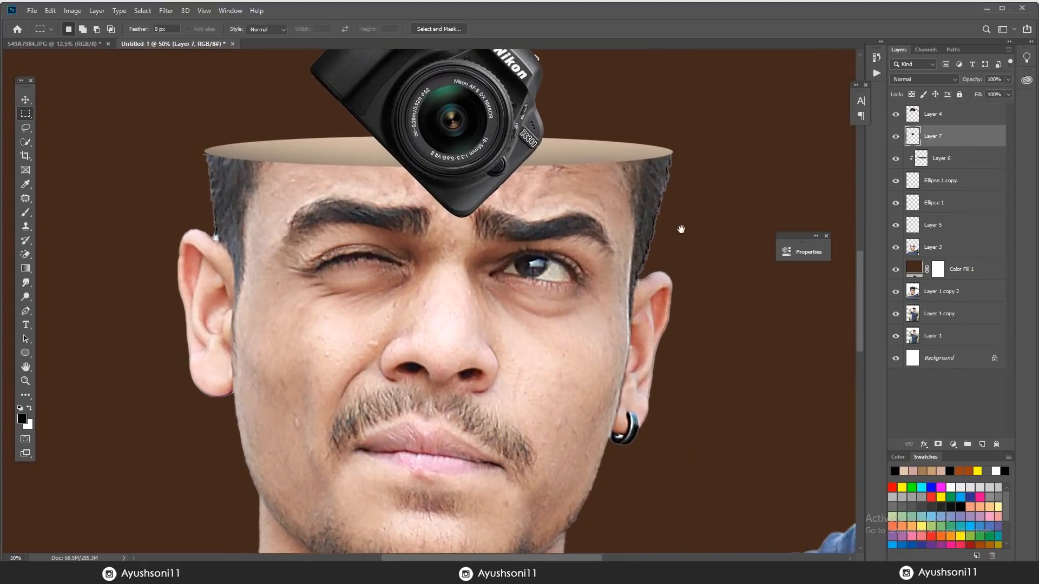
pyautogui.click(25, 254)
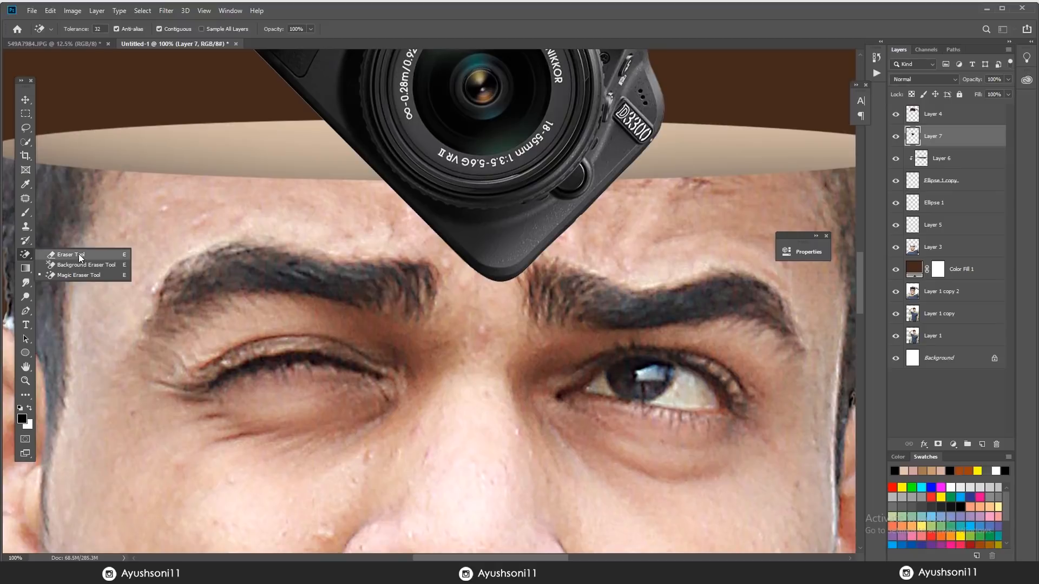
# Switch the eraser to pixel mode and select the camera layer for duplication
pyautogui.click(65, 255)
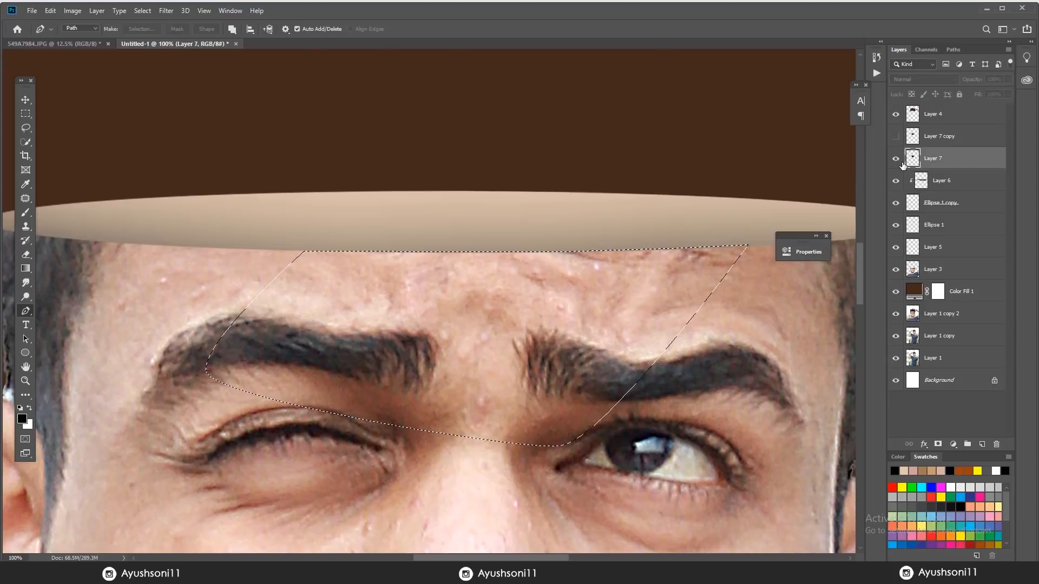
pyautogui.click(896, 158)
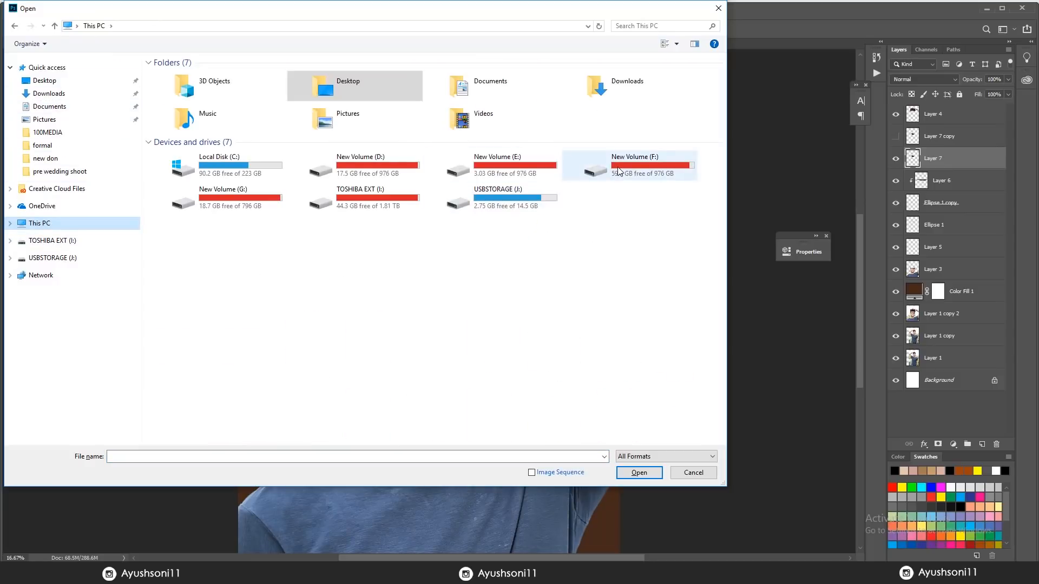
# Browse to the downloaded images folder and choose the Photoshop logo image to open
pyautogui.doubleClick(634, 166)
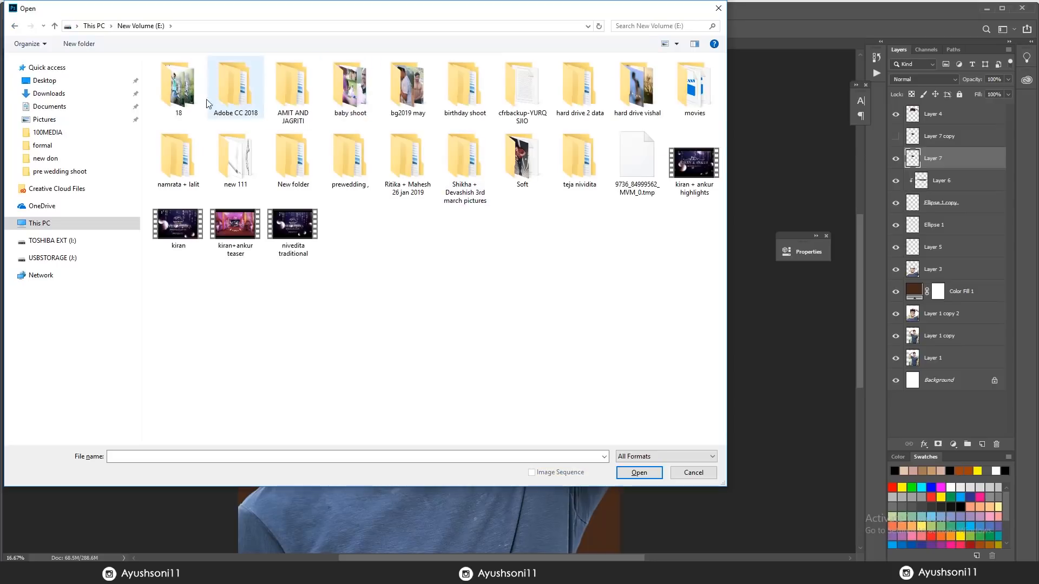
pyautogui.click(94, 25)
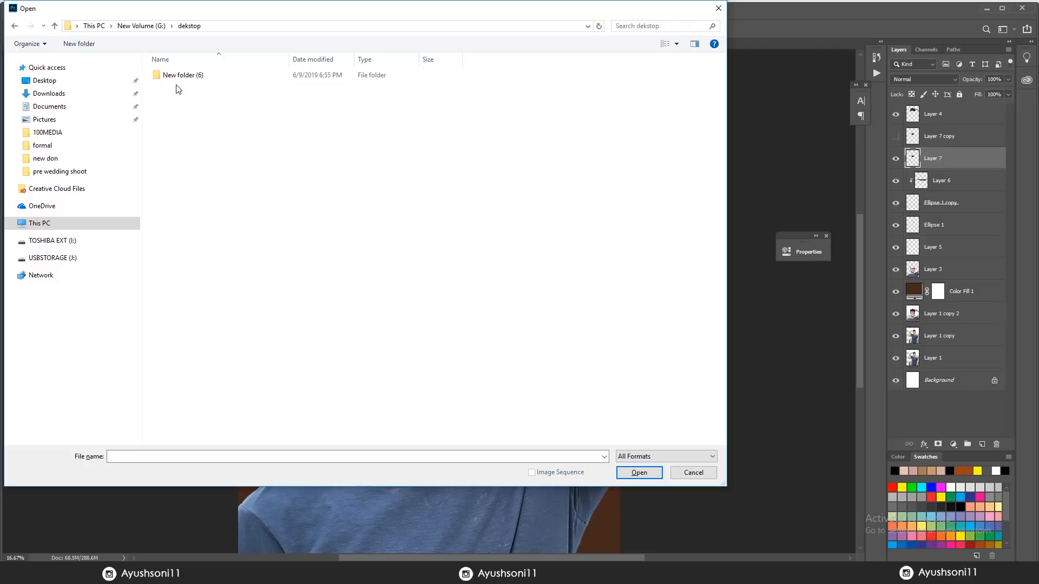
pyautogui.doubleClick(183, 75)
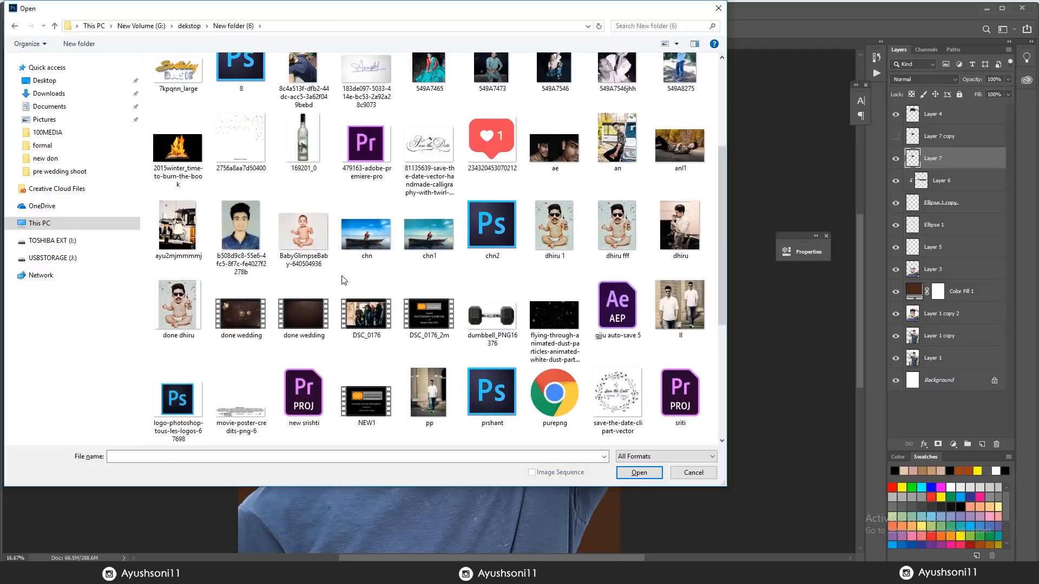
pyautogui.click(366, 229)
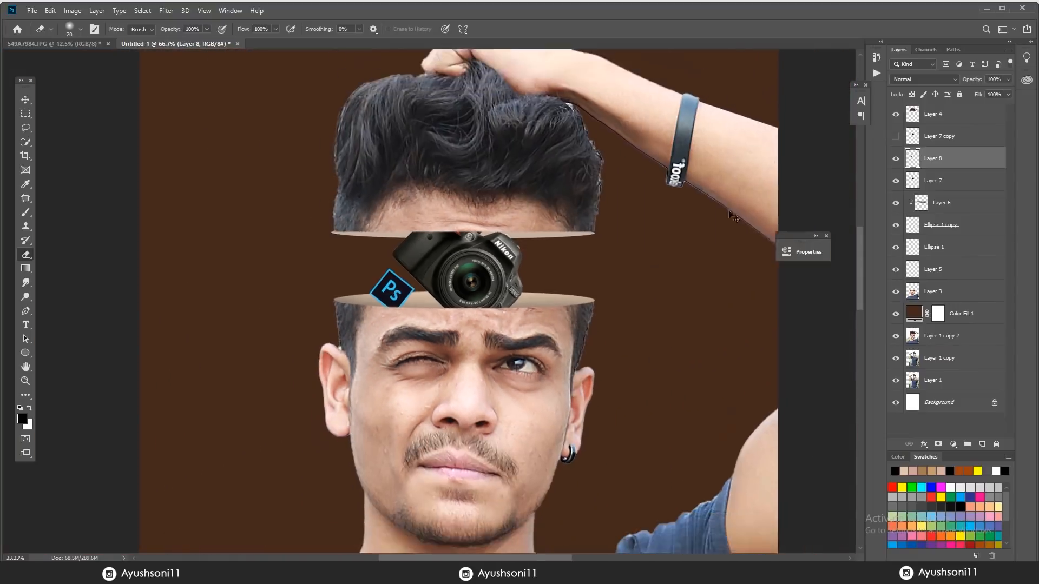
# Open the sunny town street photo from the new don folder, bring it in above the color fill and commit its enlarged placement
pyautogui.click(940, 336)
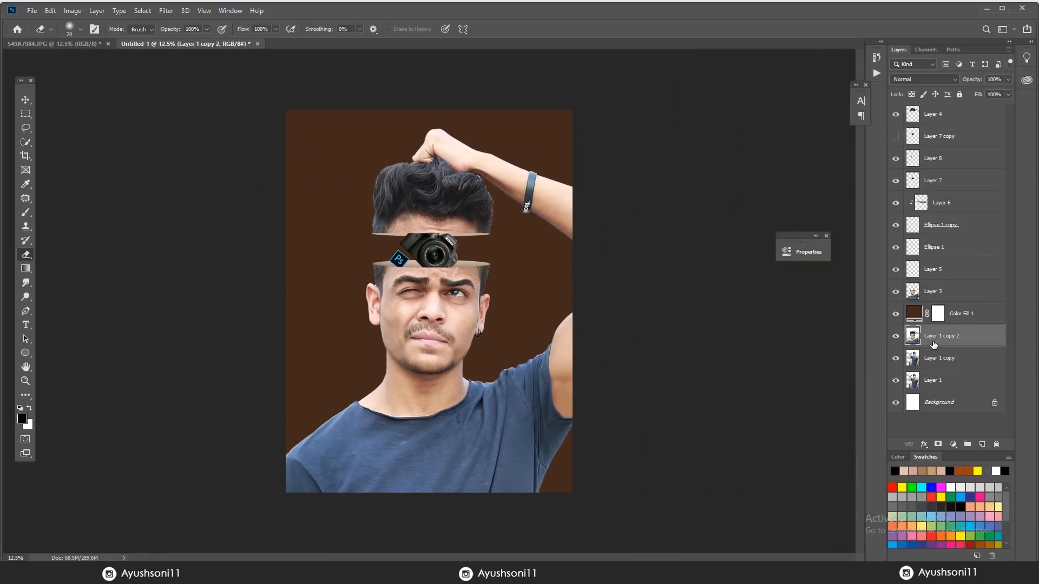
pyautogui.click(31, 11)
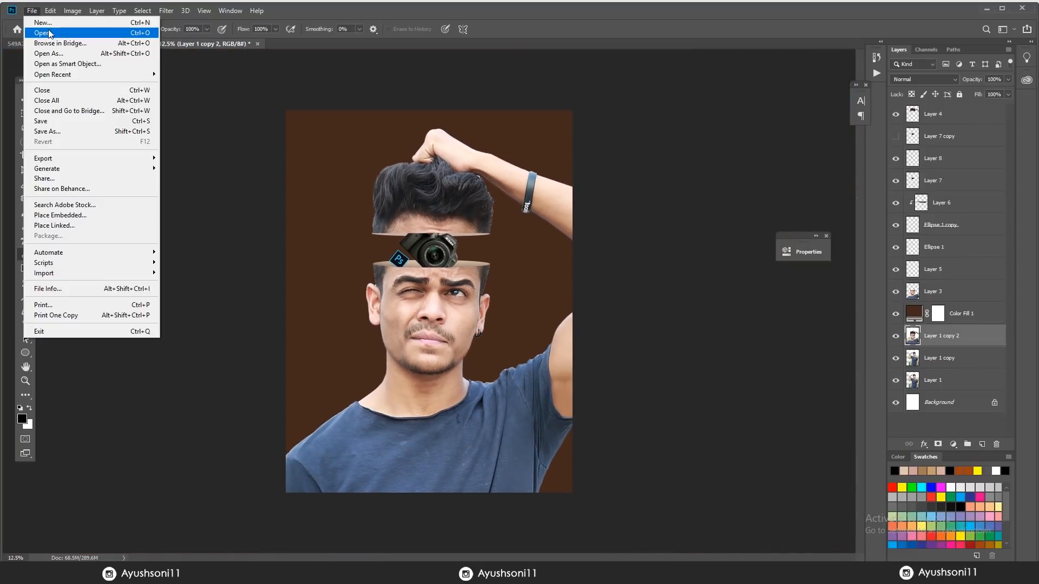
pyautogui.click(42, 32)
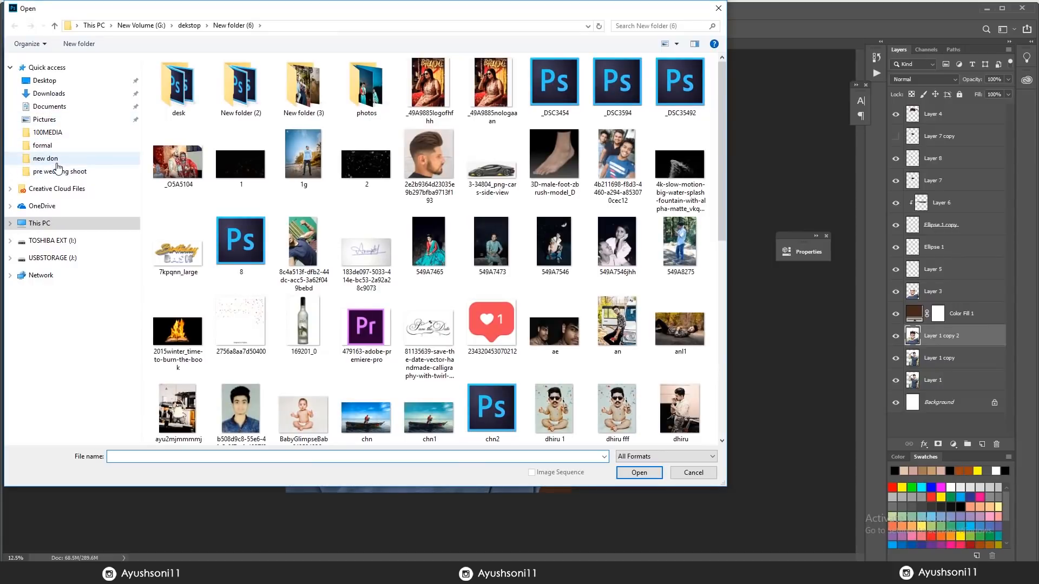
pyautogui.doubleClick(45, 158)
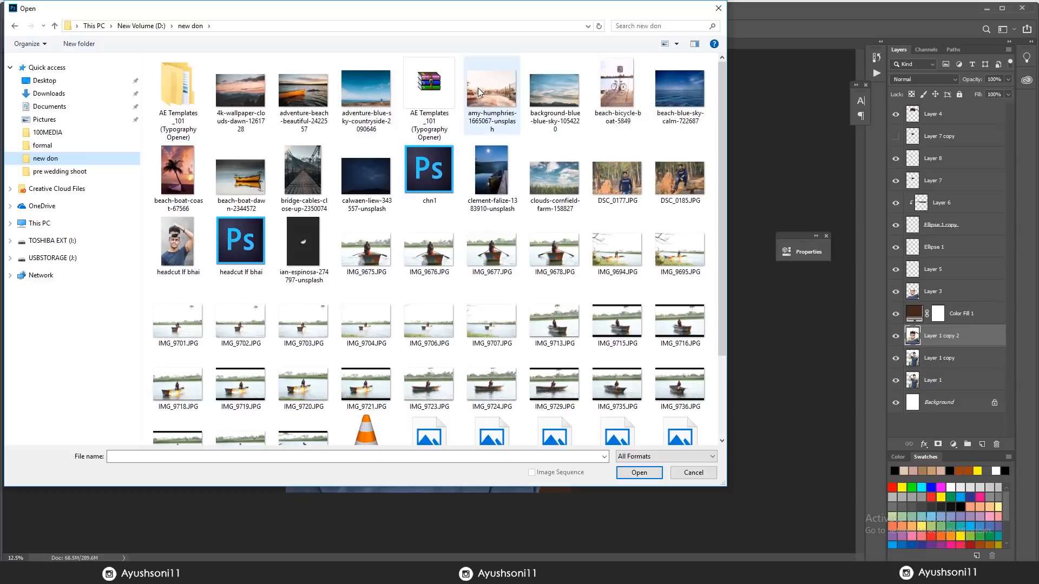
pyautogui.doubleClick(491, 89)
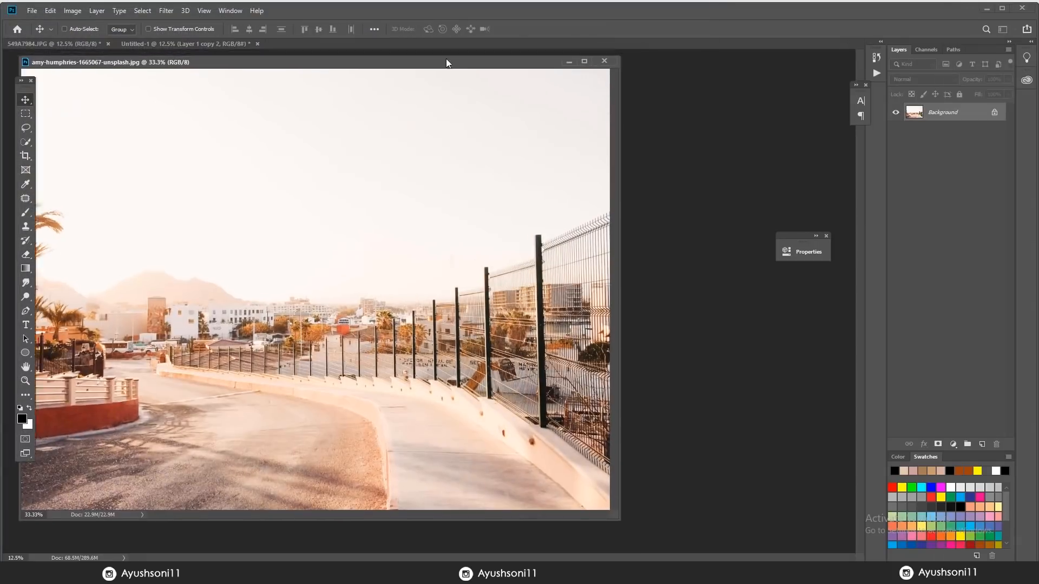
pyautogui.click(179, 44)
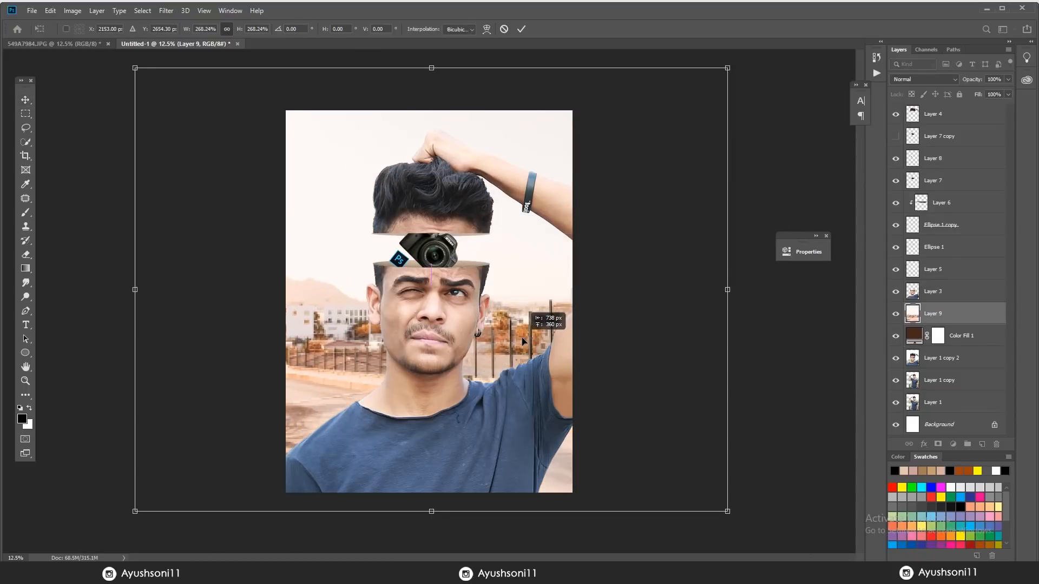
pyautogui.click(24, 156)
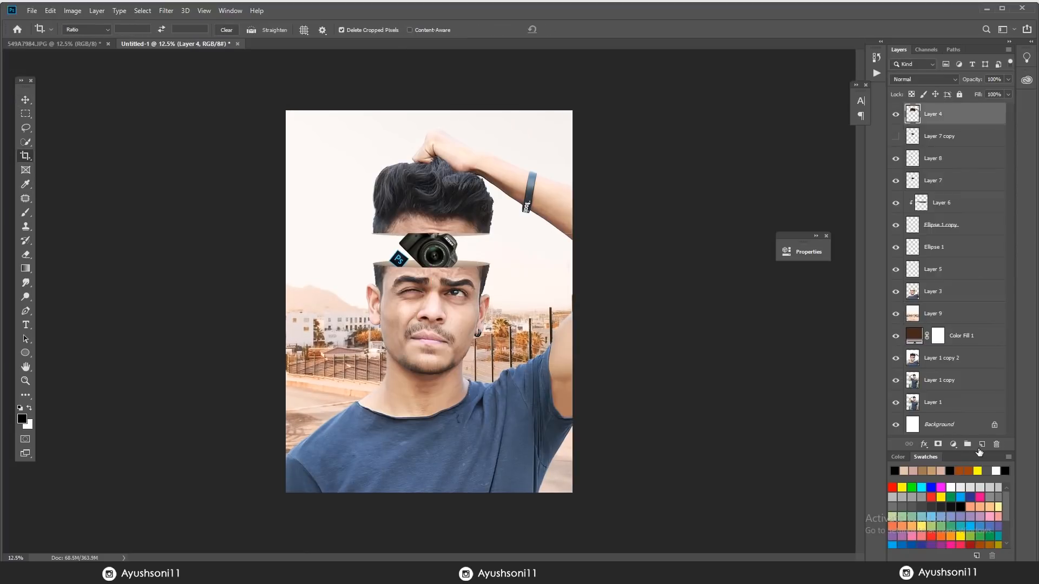
# Add a new empty layer for the glow and lower its fill to 84%
pyautogui.click(25, 212)
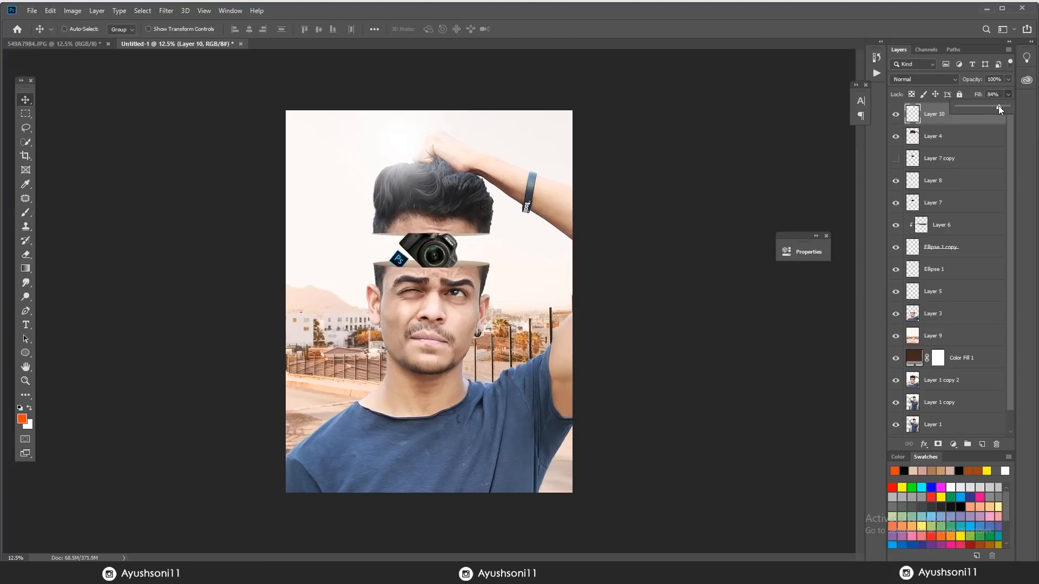
pyautogui.moveTo(1000, 105); pyautogui.dragTo(981, 105)
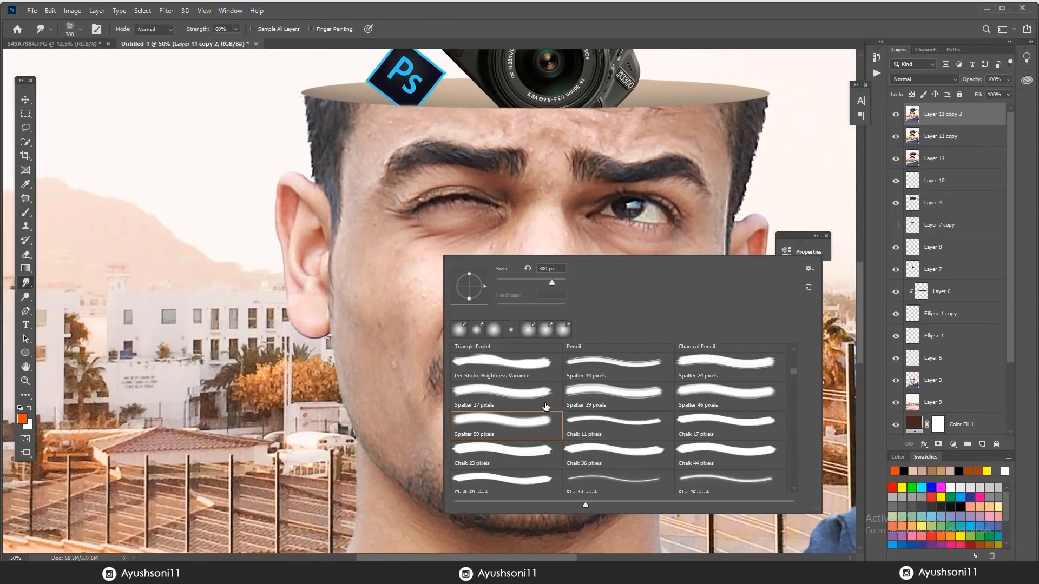
# Smudge over the left cheek and lower cheek to smooth the skin
pyautogui.scroll(-3)
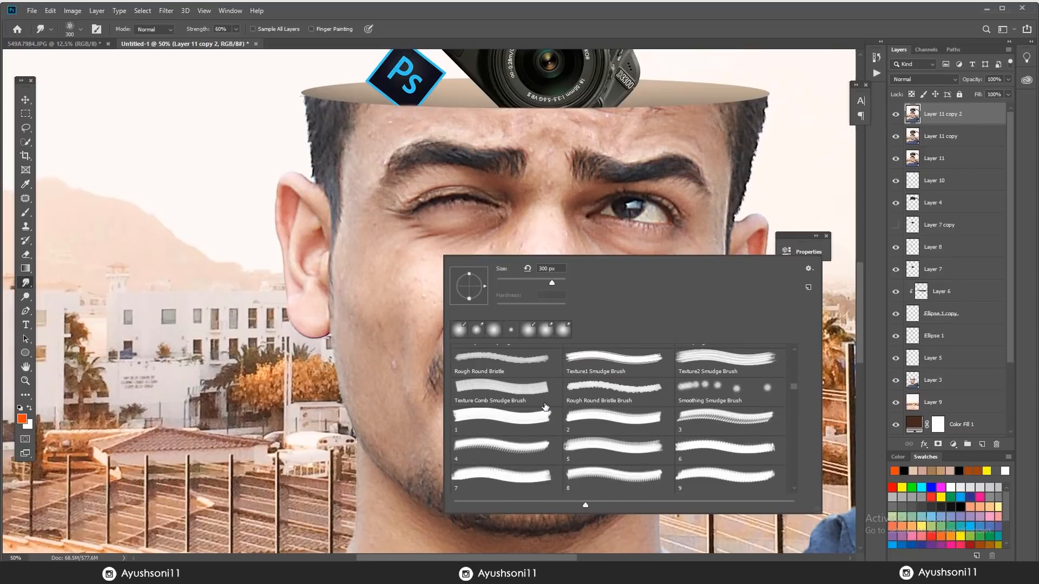
pyautogui.scroll(-3)
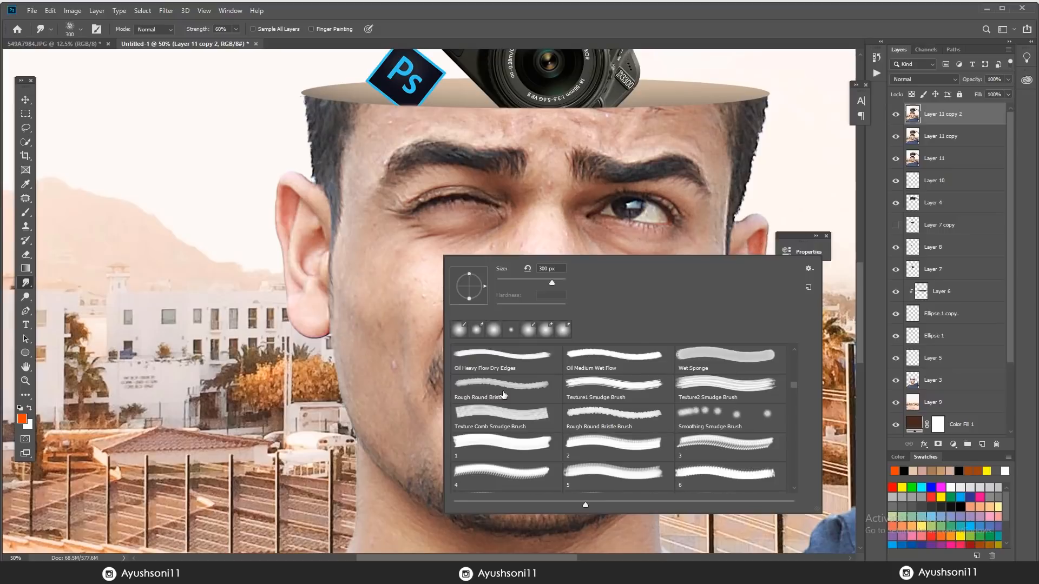
pyautogui.scroll(-3)
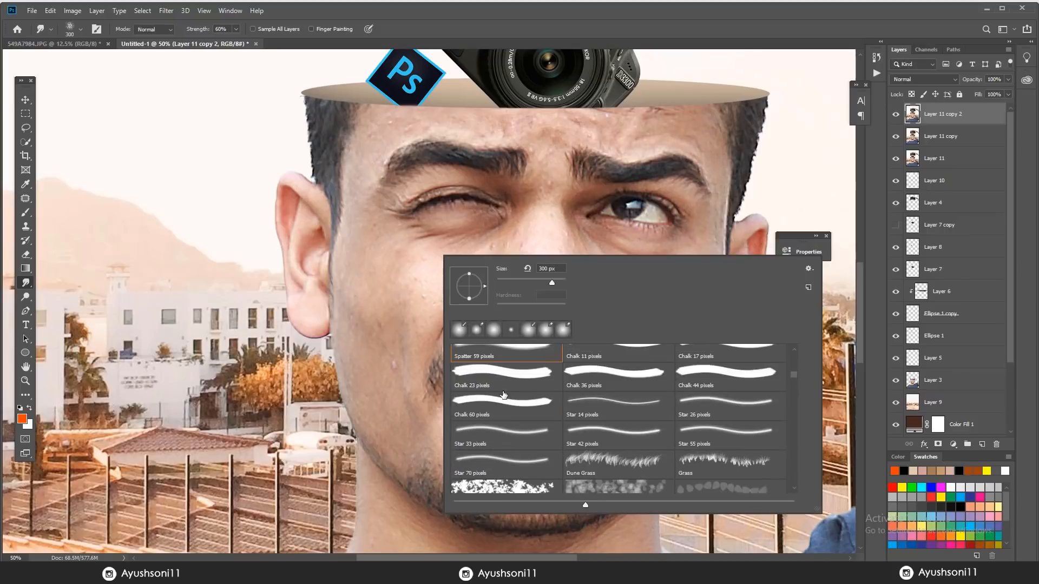
pyautogui.scroll(-3)
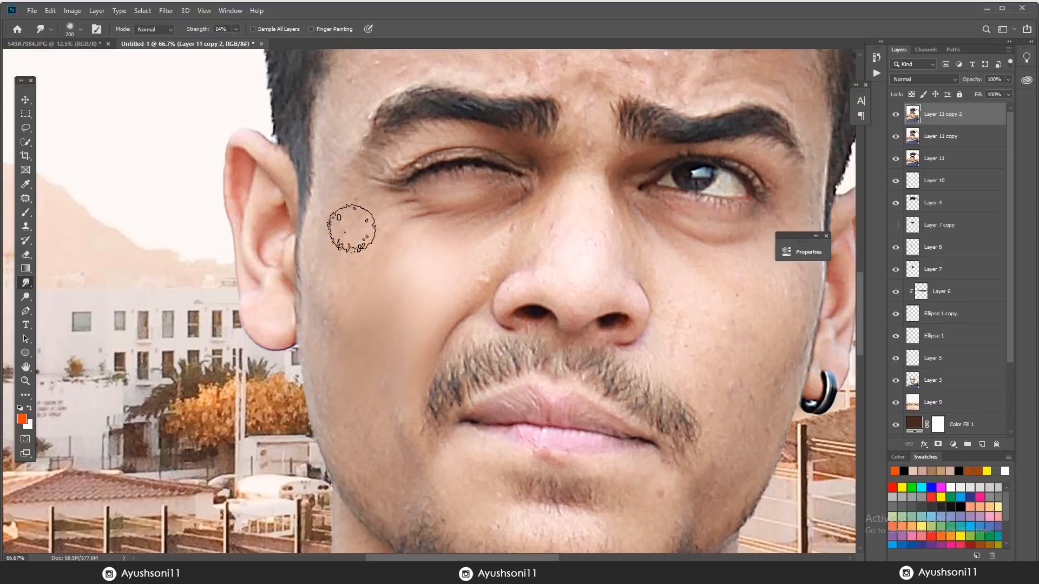
pyautogui.moveTo(350, 228); pyautogui.dragTo(439, 318)
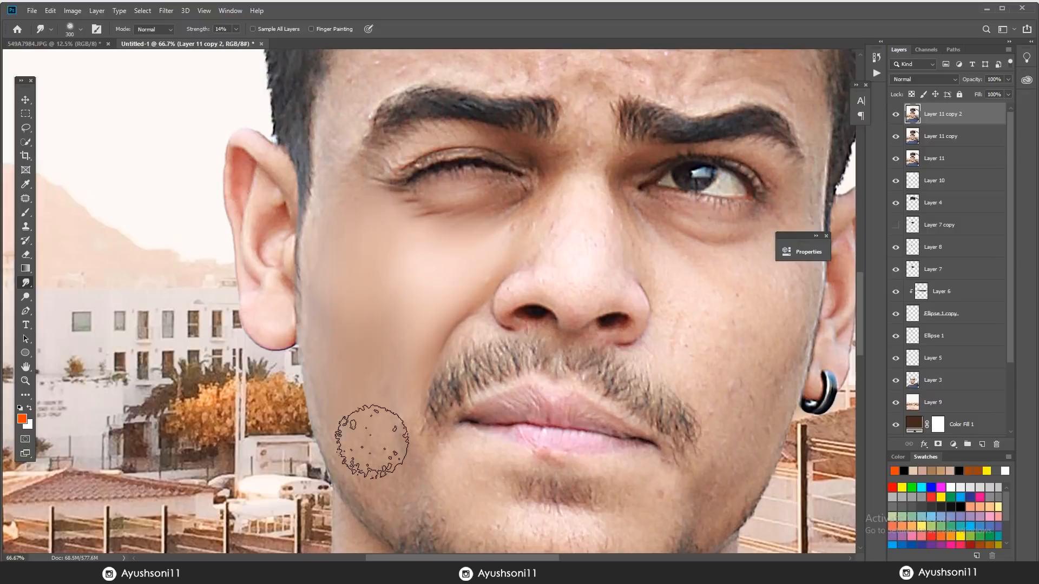
pyautogui.moveTo(371, 441); pyautogui.dragTo(358, 321)
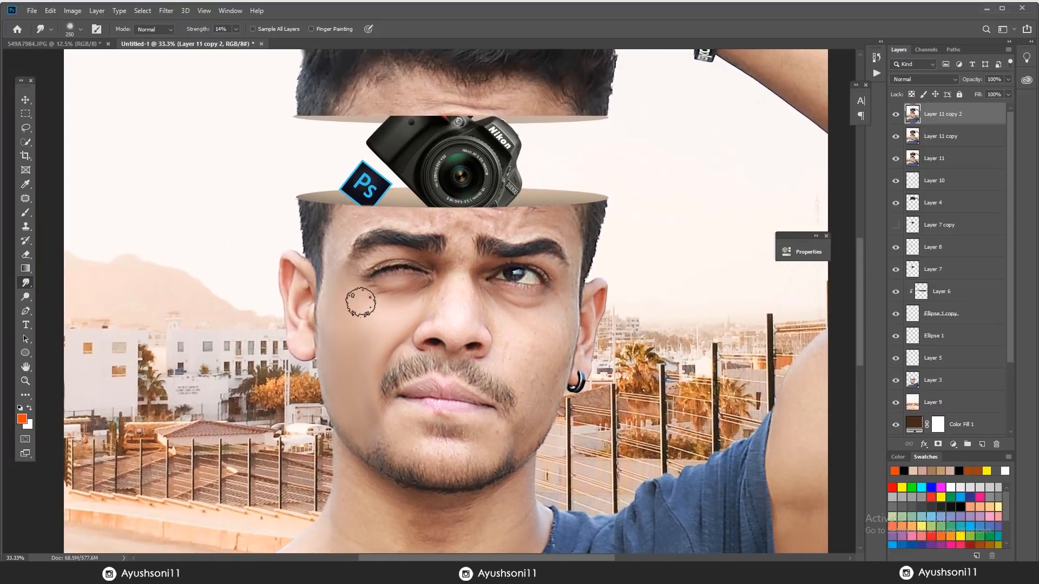
pyautogui.moveTo(540, 350)
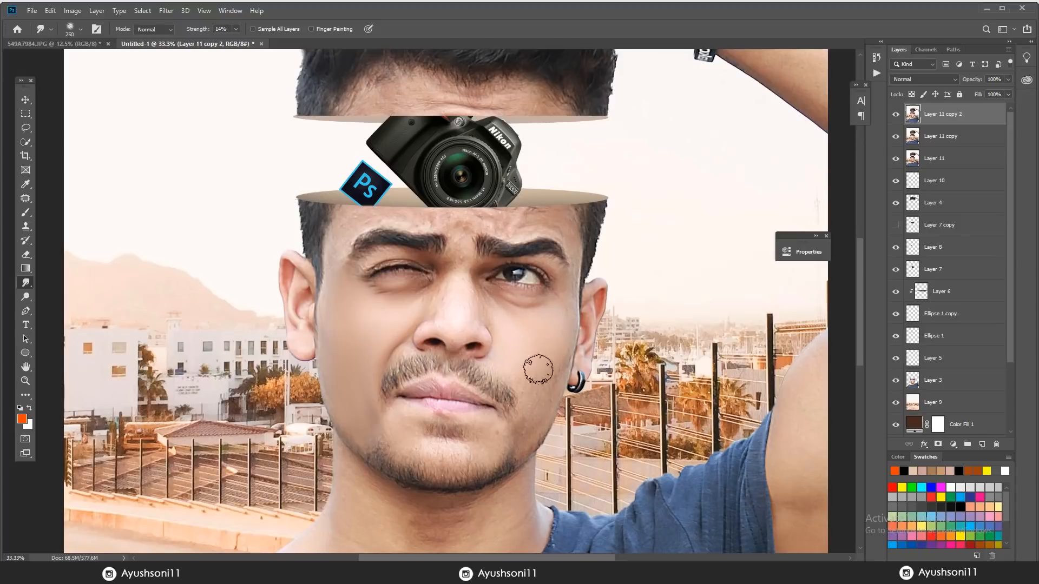
pyautogui.moveTo(539, 420)
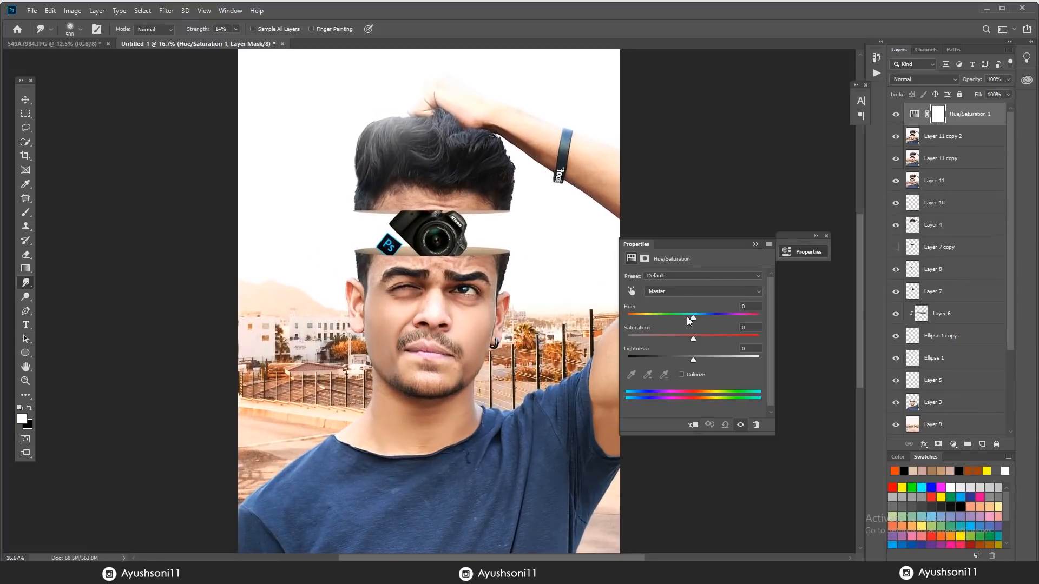
# Set the Hue/Saturation adjustment to hue +3 and saturation -5
pyautogui.moveTo(693, 320); pyautogui.dragTo(696, 320)
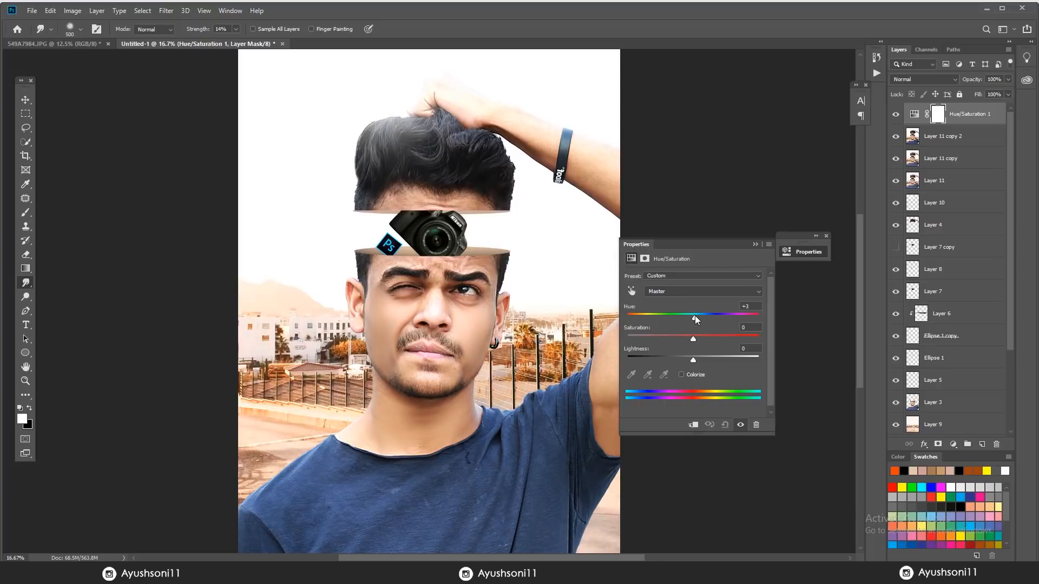
pyautogui.moveTo(692, 339); pyautogui.dragTo(689, 339)
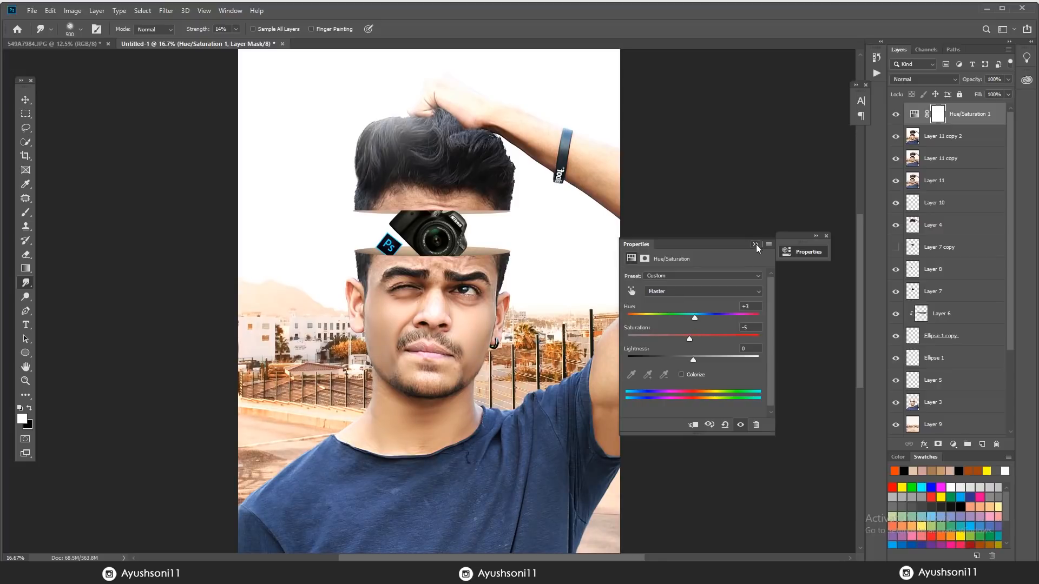